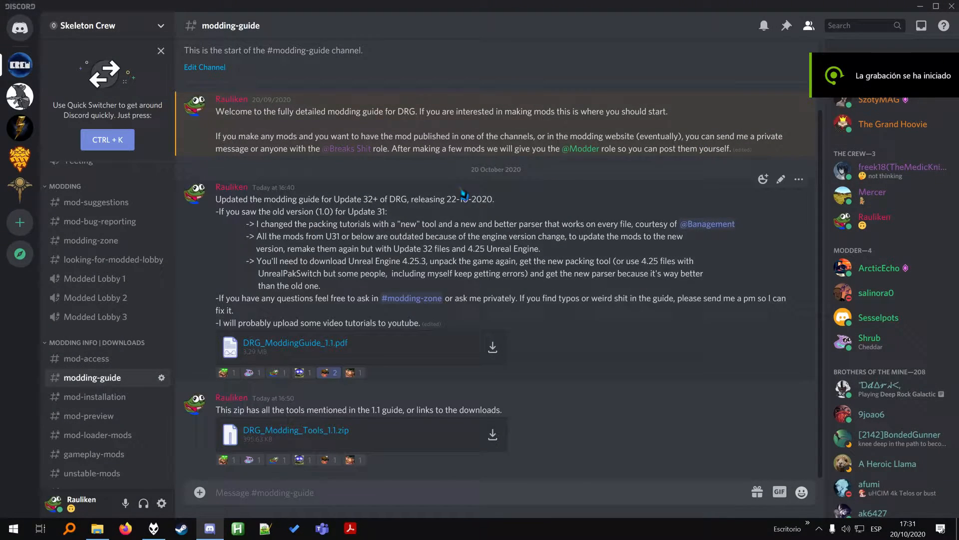
mouse_move(278, 226)
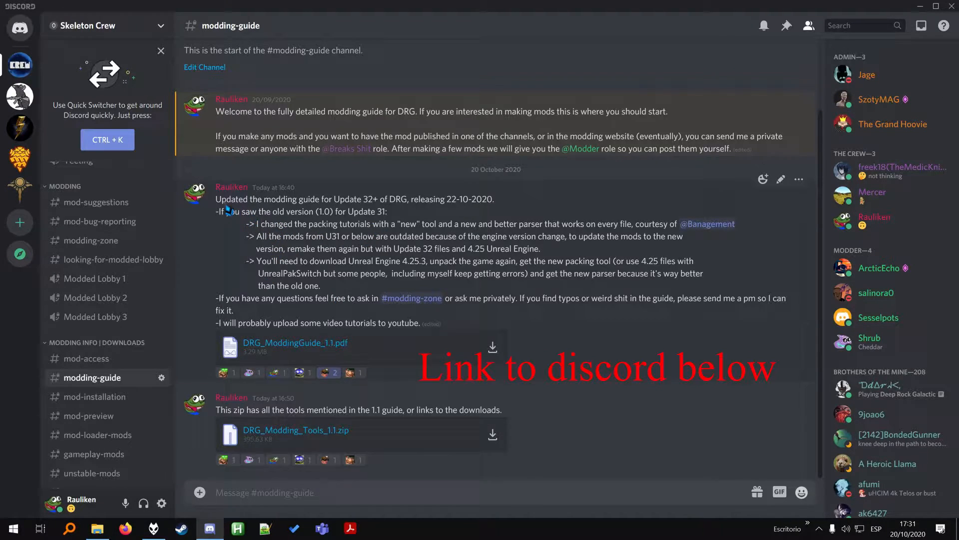
mouse_move(288, 315)
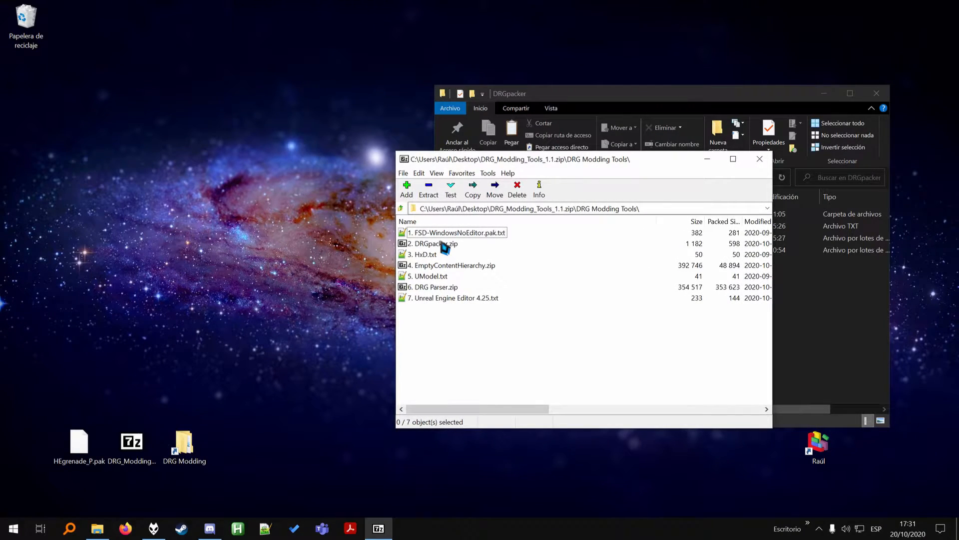
mouse_move(441, 256)
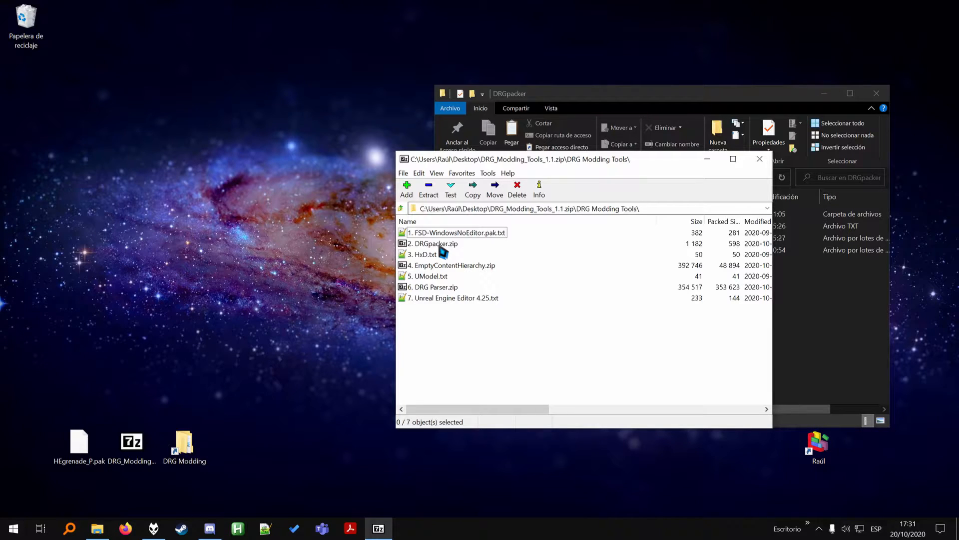
Open input.txt, pack.bat and unpack.bat from the DRGpacker folder in Notepad++
drag(432, 243, 237, 300)
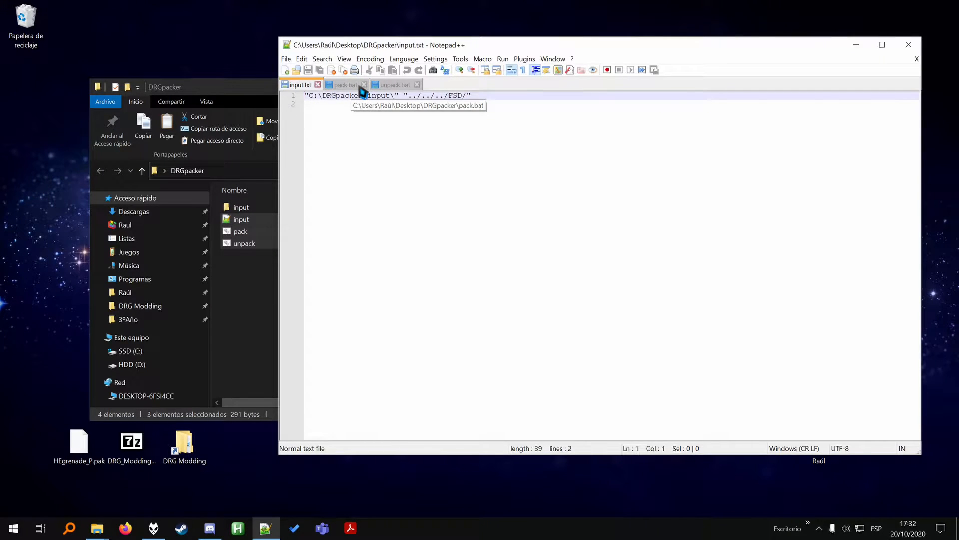
View unpack.bat's UnrealPak extract command and look up Epic Games in Firefox
click(395, 85)
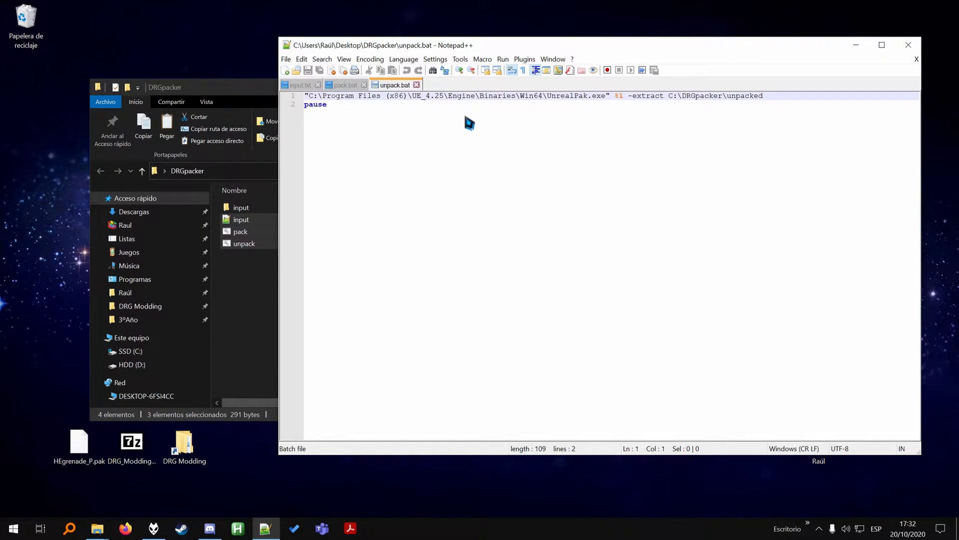
mouse_move(411, 121)
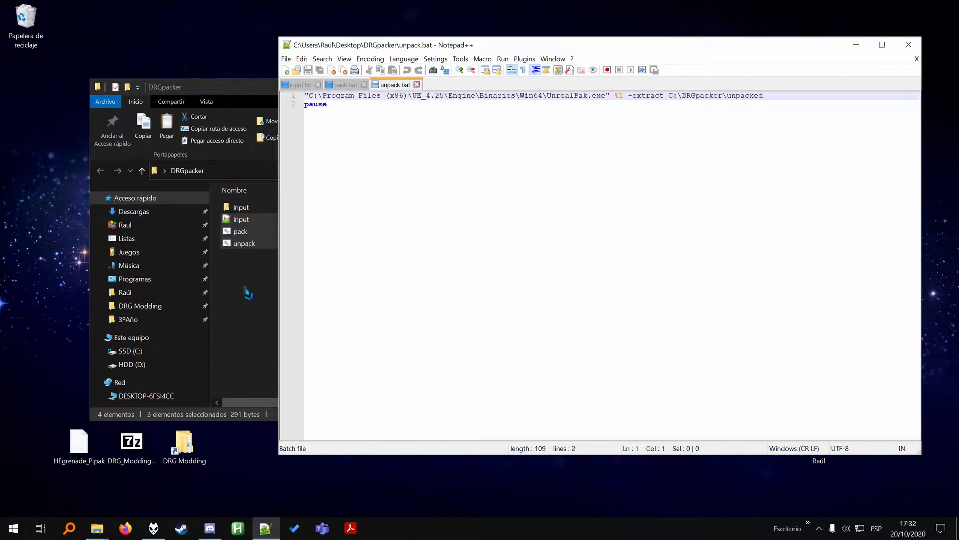
text(epic games)
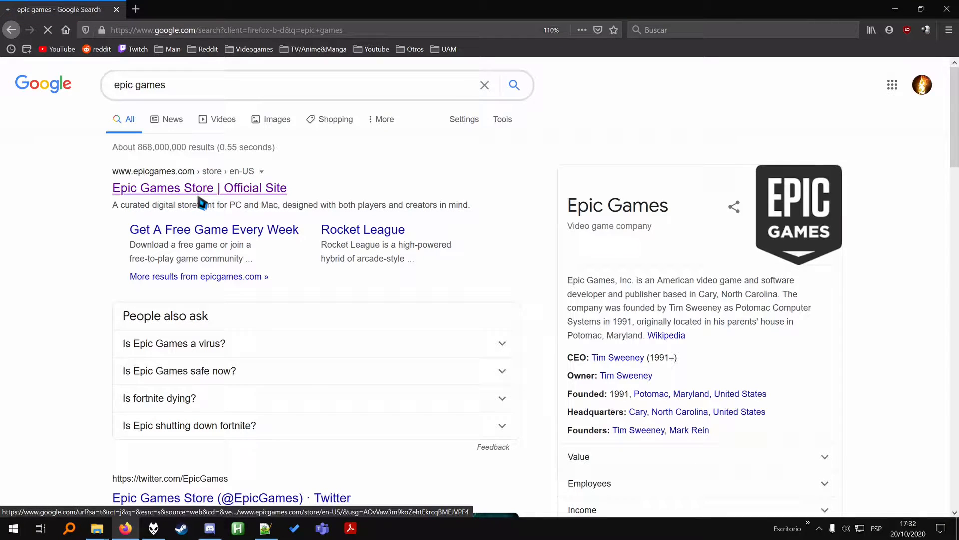
click(199, 188)
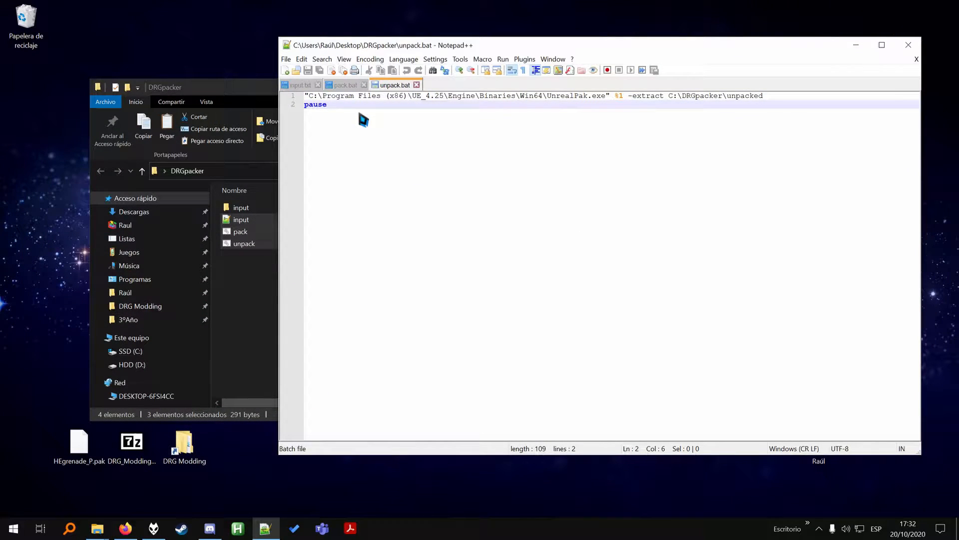
Move Notepad++ aside beside the DRGpacker folder and launch Everything
click(436, 95)
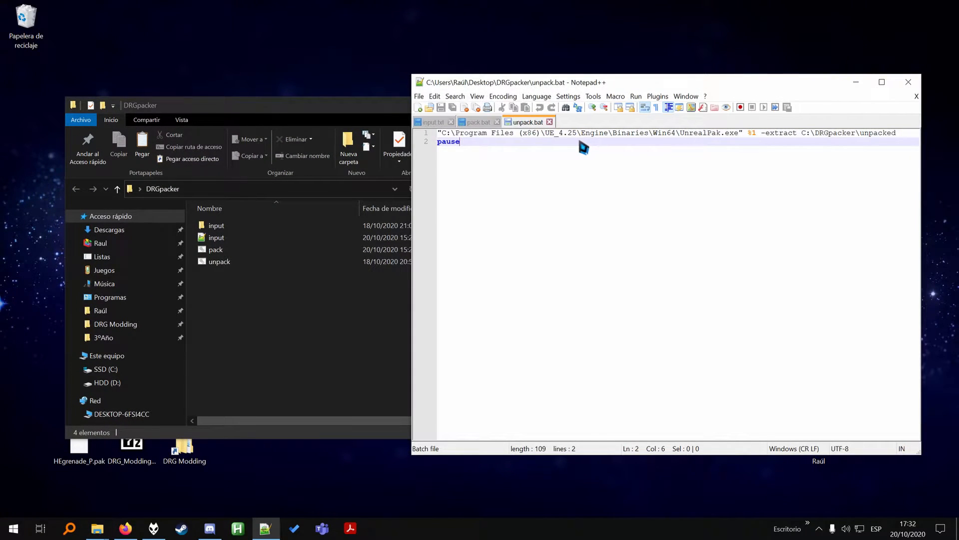
mouse_move(501, 150)
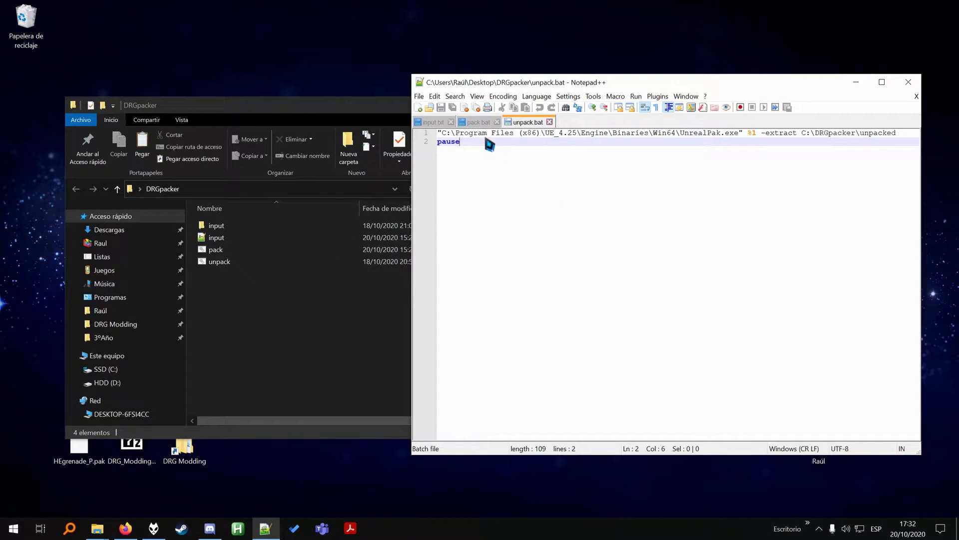
mouse_move(535, 133)
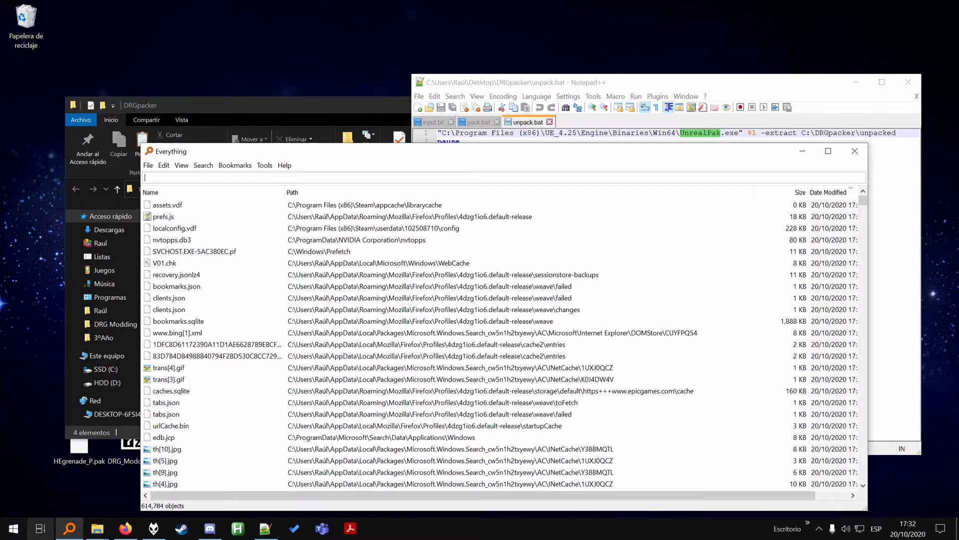
Search Everything for unrealpak.exe, confirming it sits in UE_4.25\Engine\Binaries\Win64
text(unrealpak.ex)
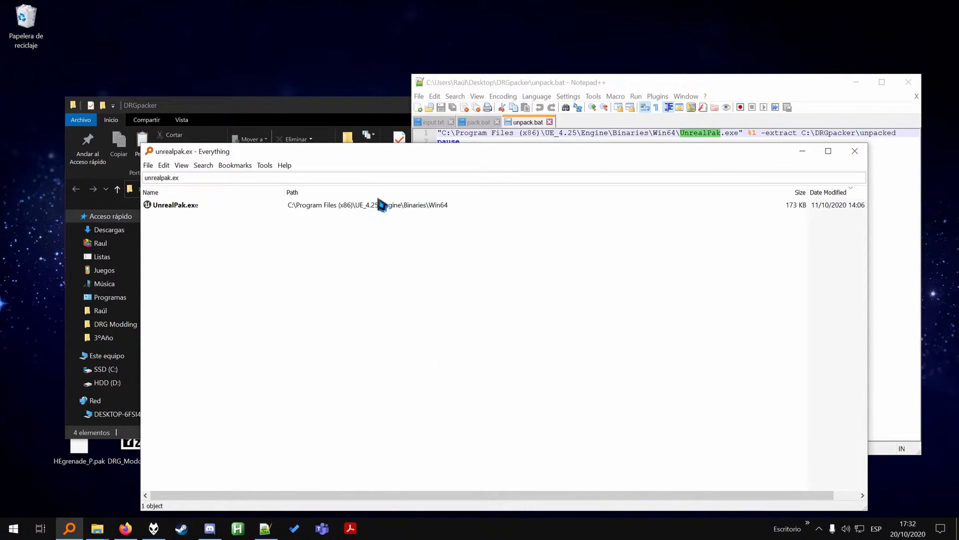
click(176, 205)
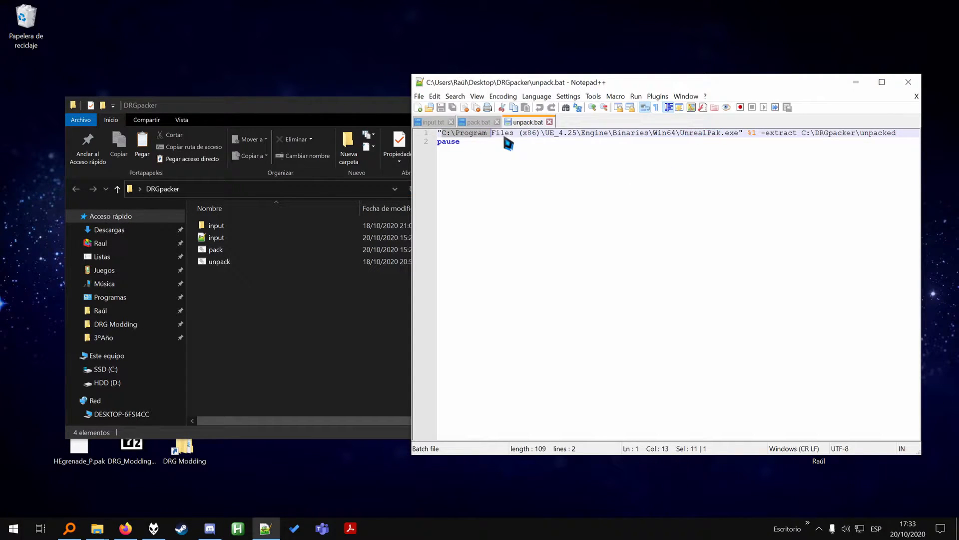
Cycle through pack.bat and unpack.bat, ending on input.txt's input-to-FSD mapping
click(477, 122)
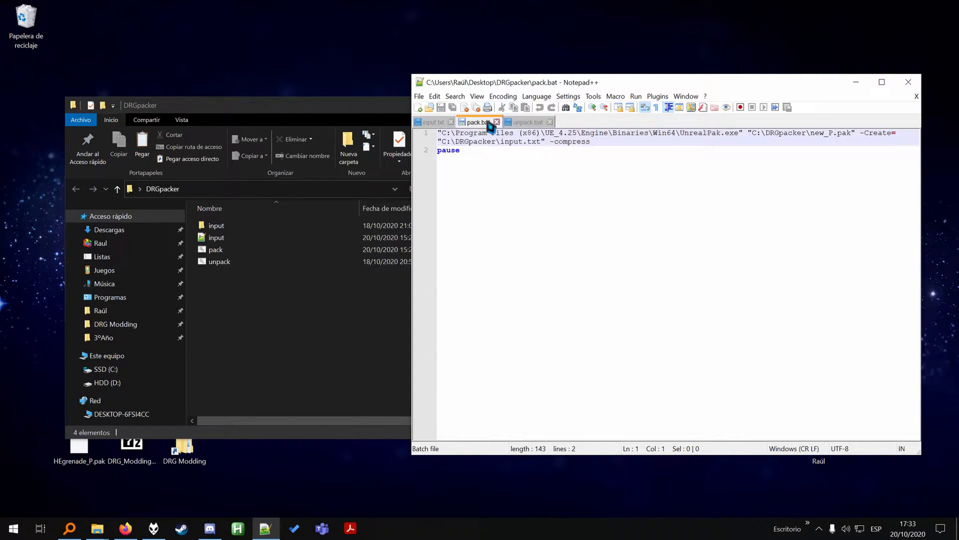
click(525, 121)
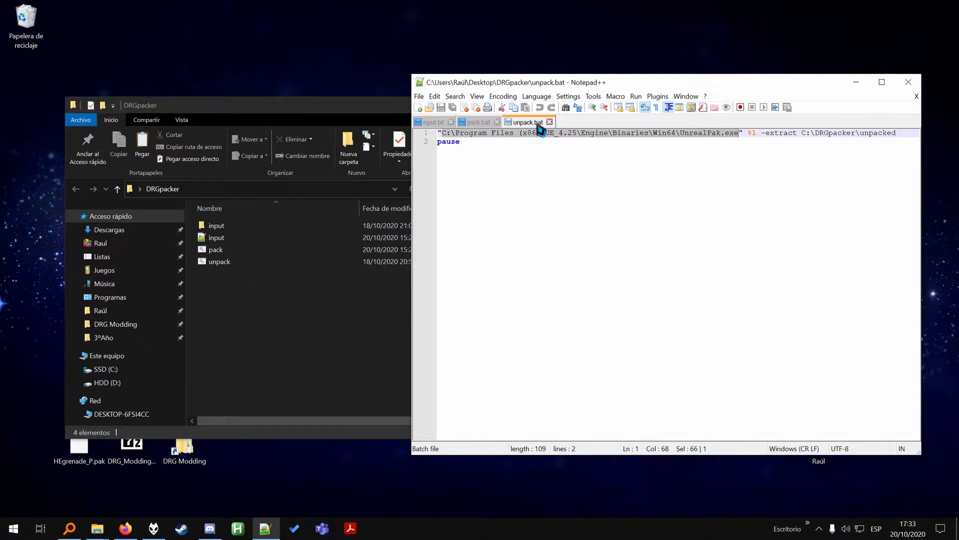
click(479, 122)
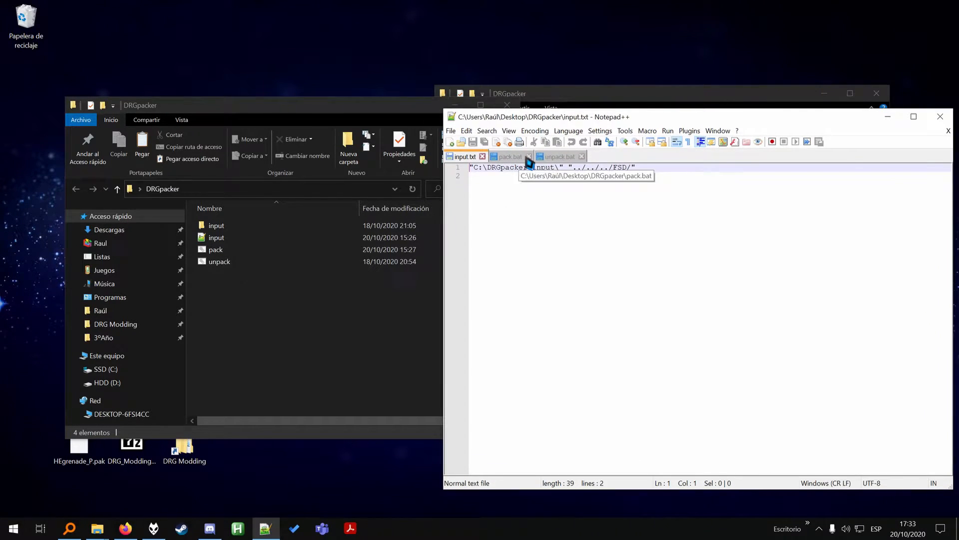
Review pack.bat, highlighting the UnrealPak path, UE_4.25, UnrealPak.exe and new_P.pak
click(508, 156)
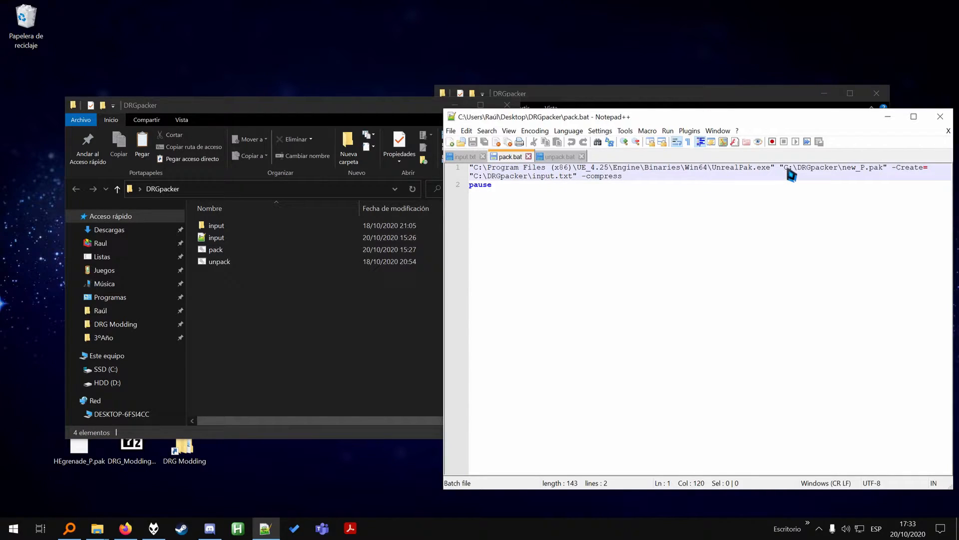
drag(790, 176, 483, 167)
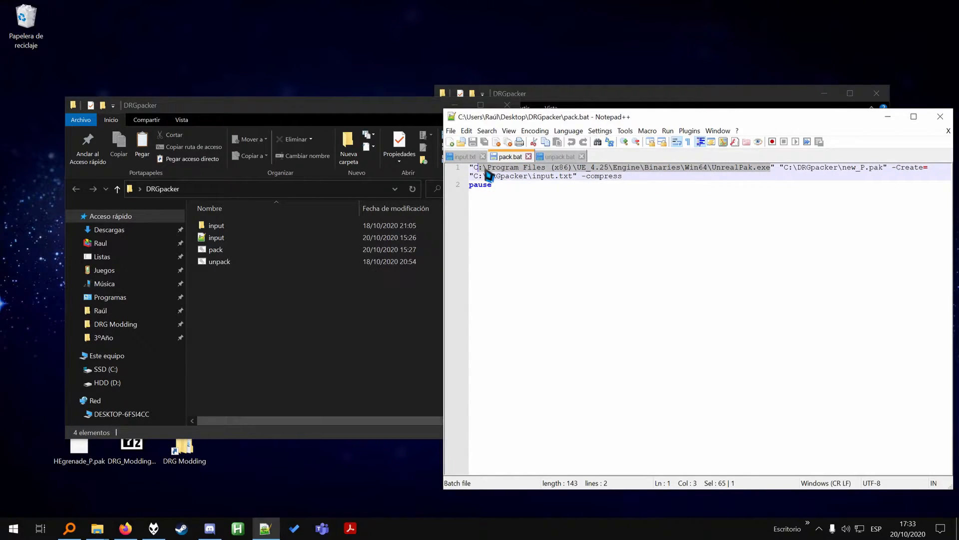
click(781, 178)
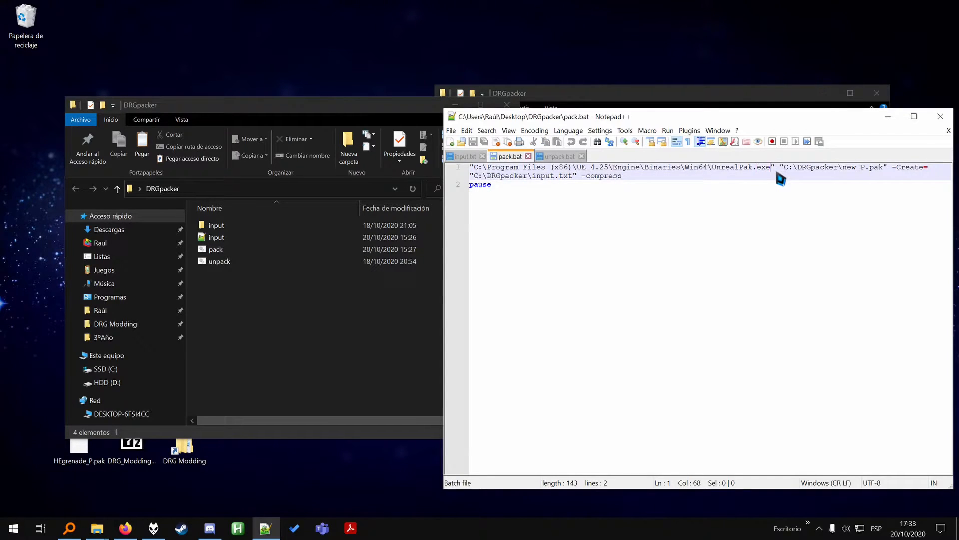
drag(777, 167, 517, 175)
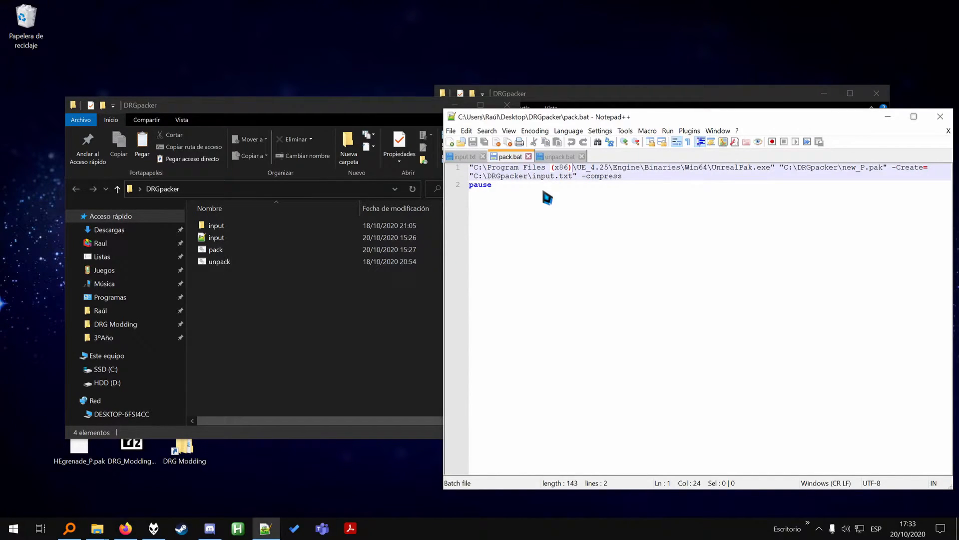
double_click(532, 167)
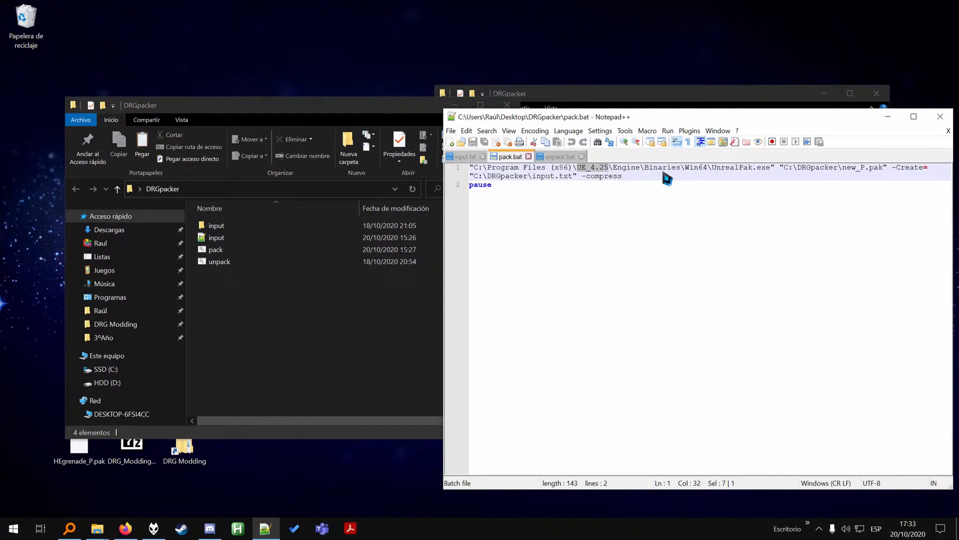
click(492, 185)
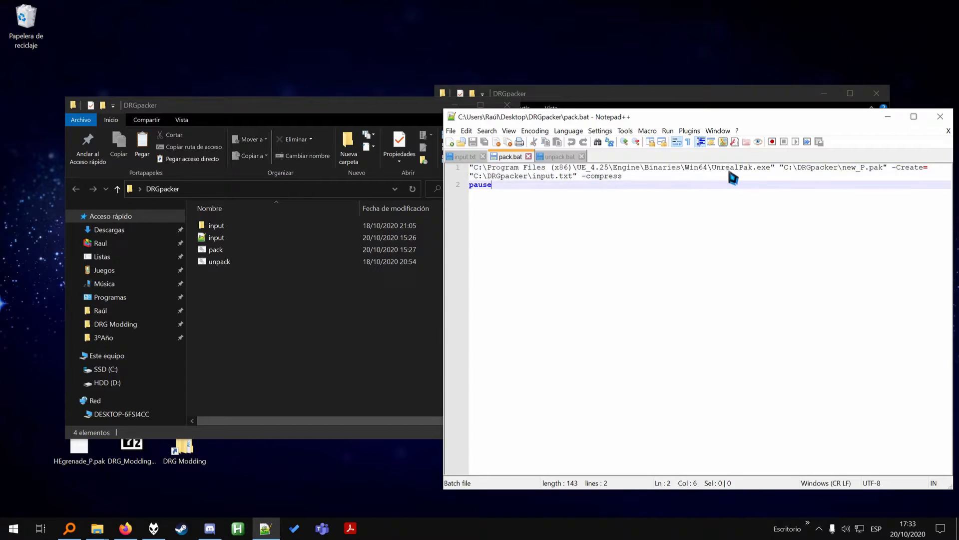
double_click(740, 167)
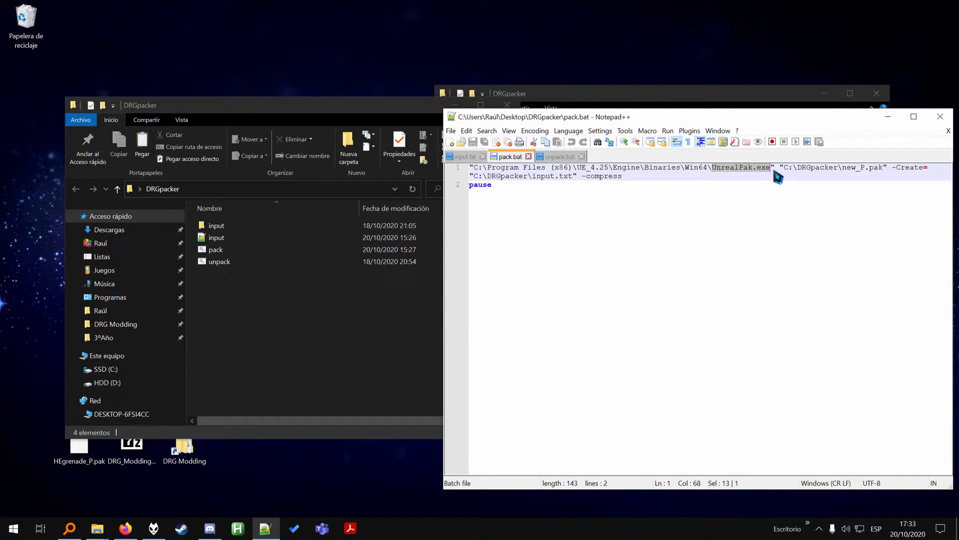
click(789, 176)
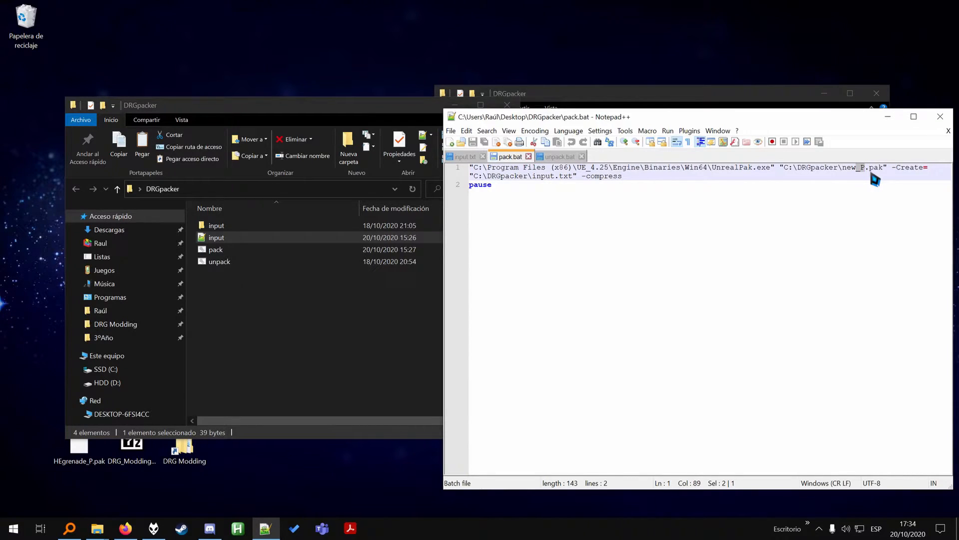
click(863, 167)
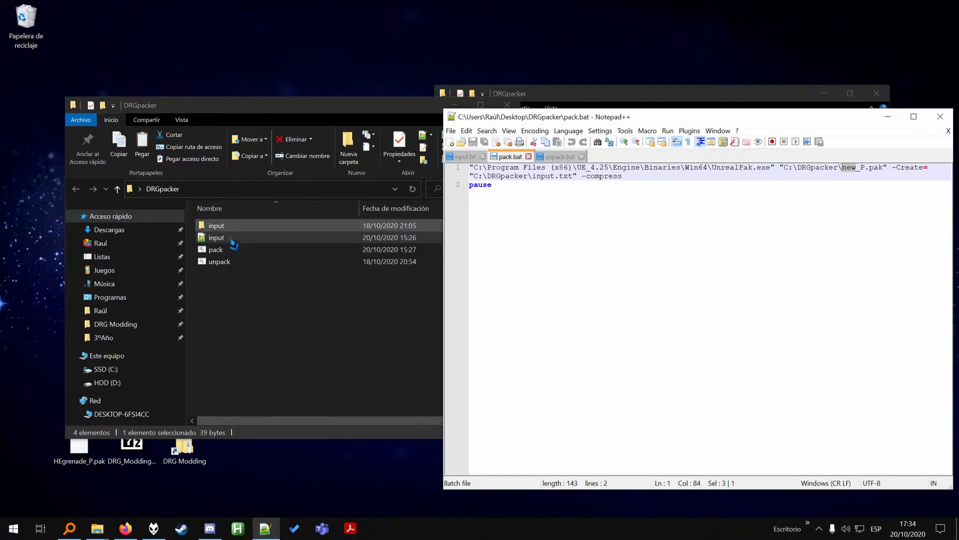
Point pack.bat's -Create path to C:\Users\<user>\Desktop\DRGpacker\input.txt, then view input.txt
click(216, 237)
text(Users\Raúl\Desktop\)
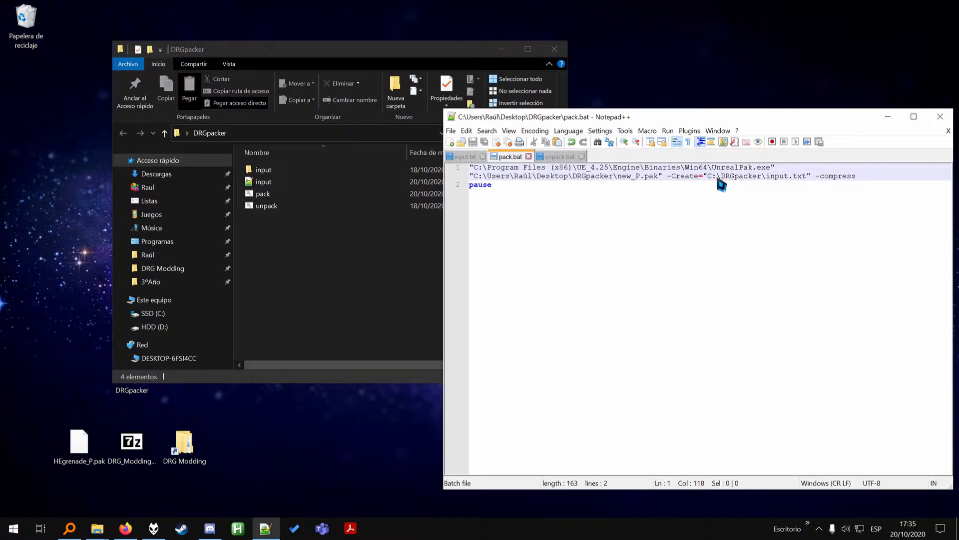
click(263, 194)
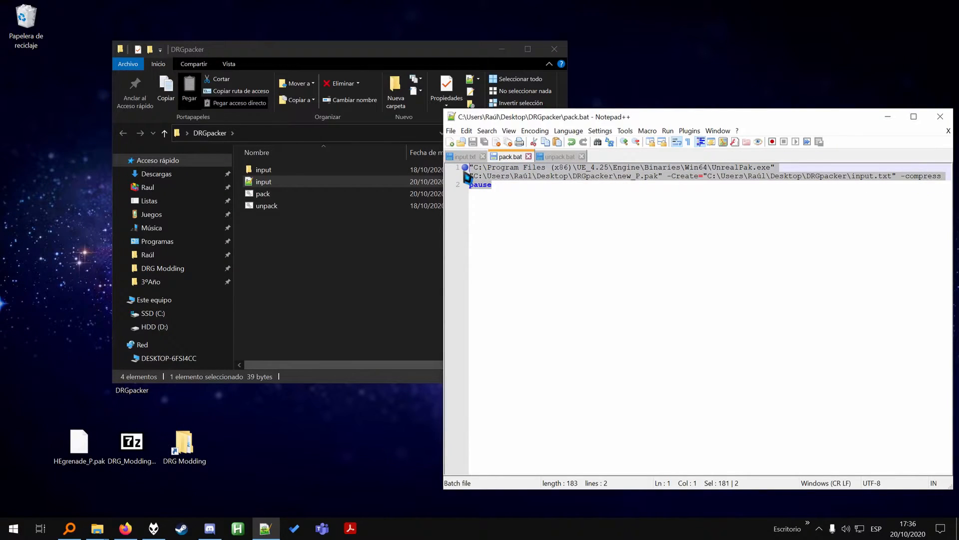
click(490, 184)
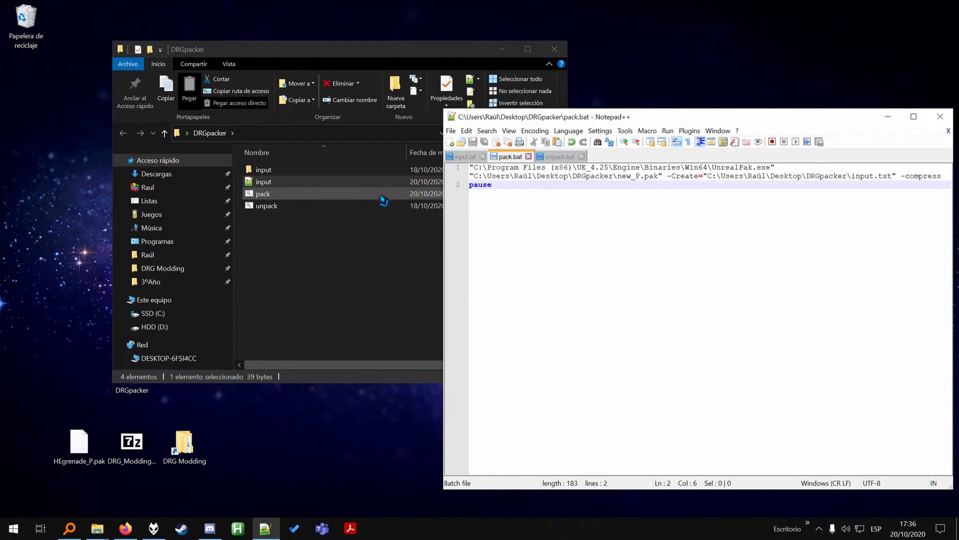
click(466, 156)
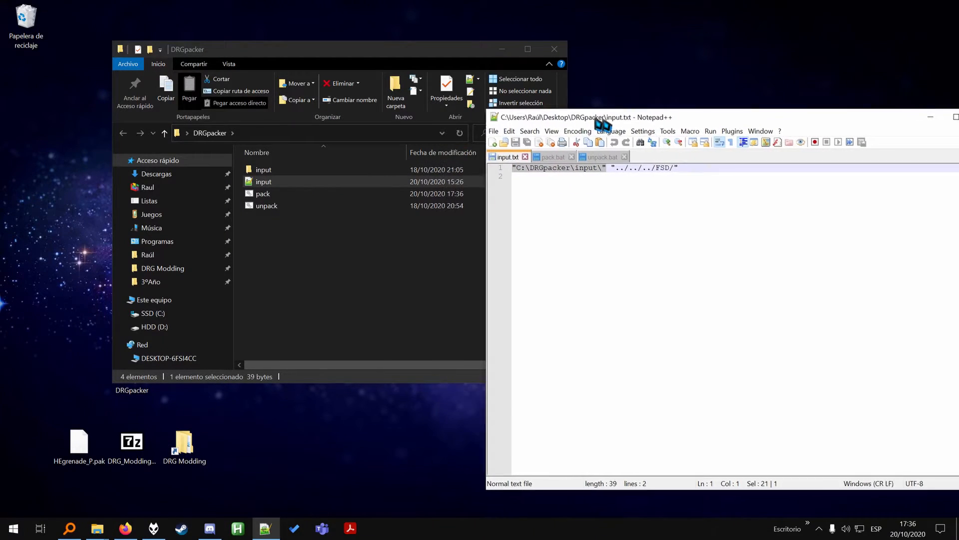
Verify input\Content is empty and map input.txt to C:\Users\<user>\Desktop\DRGpacker\input\
double_click(263, 181)
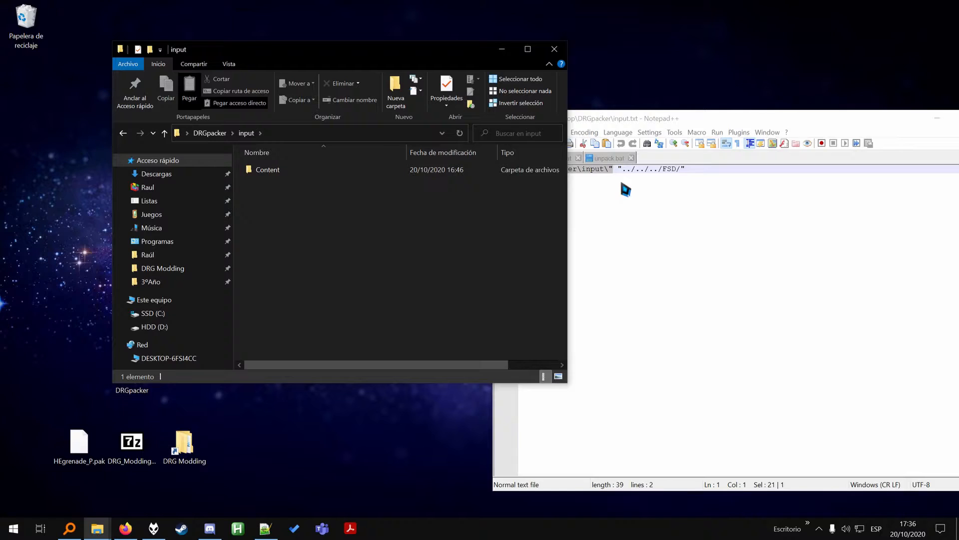
double_click(267, 170)
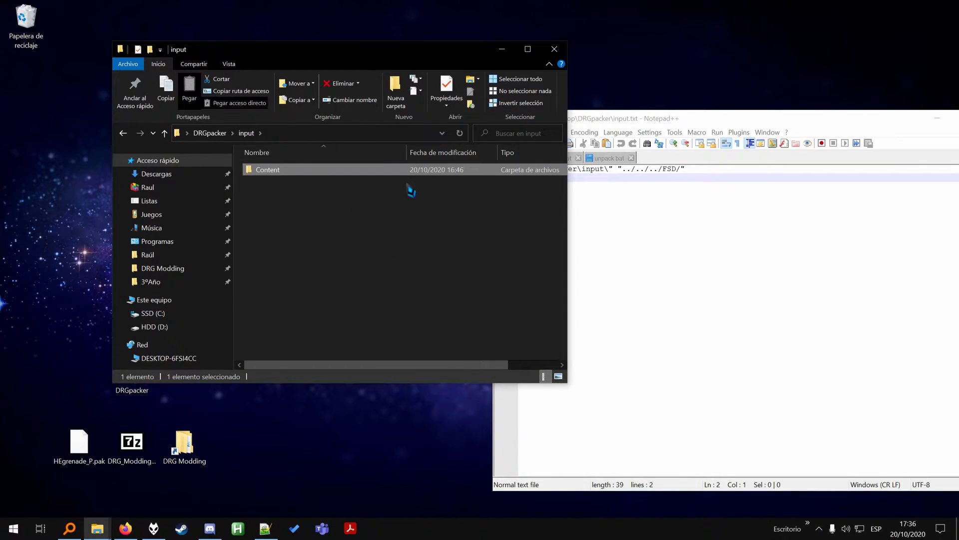
click(164, 132)
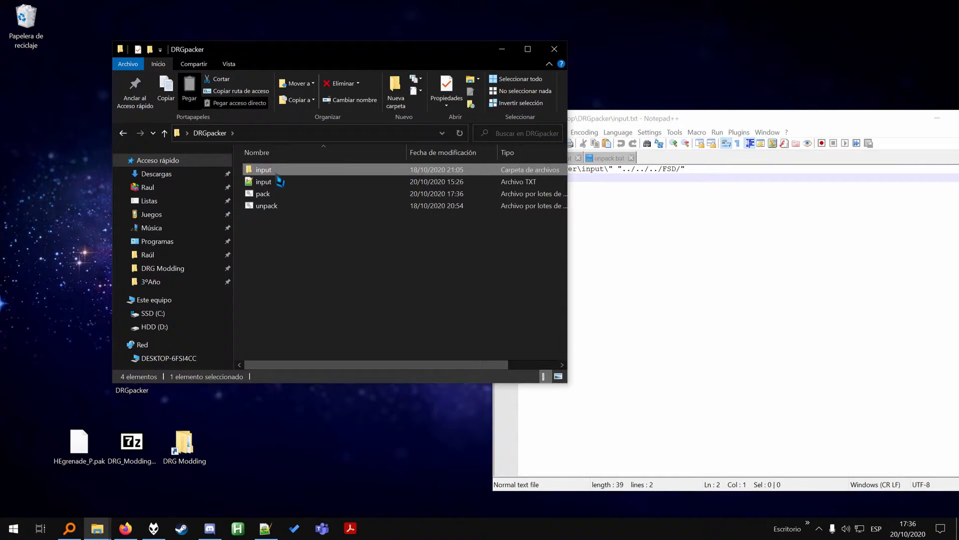
double_click(263, 169)
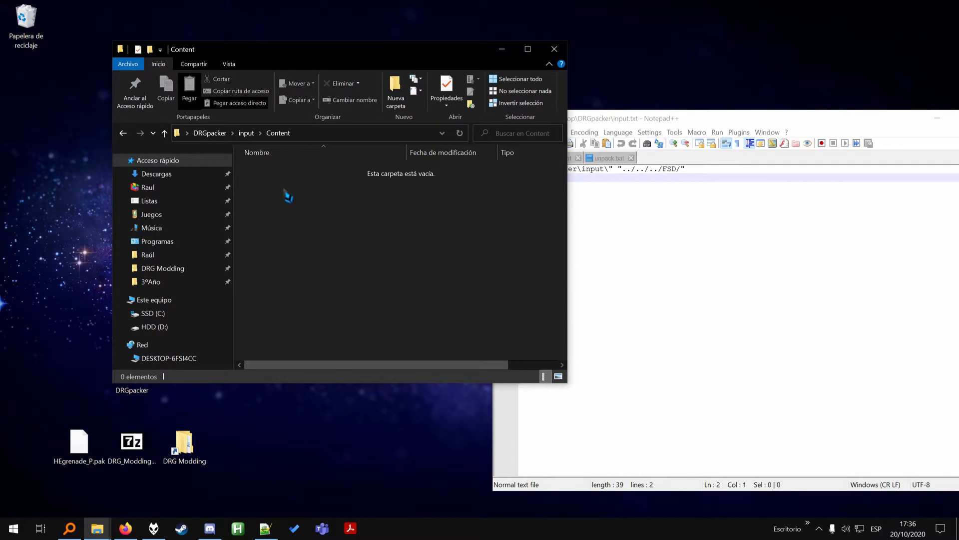
drag(286, 191, 544, 335)
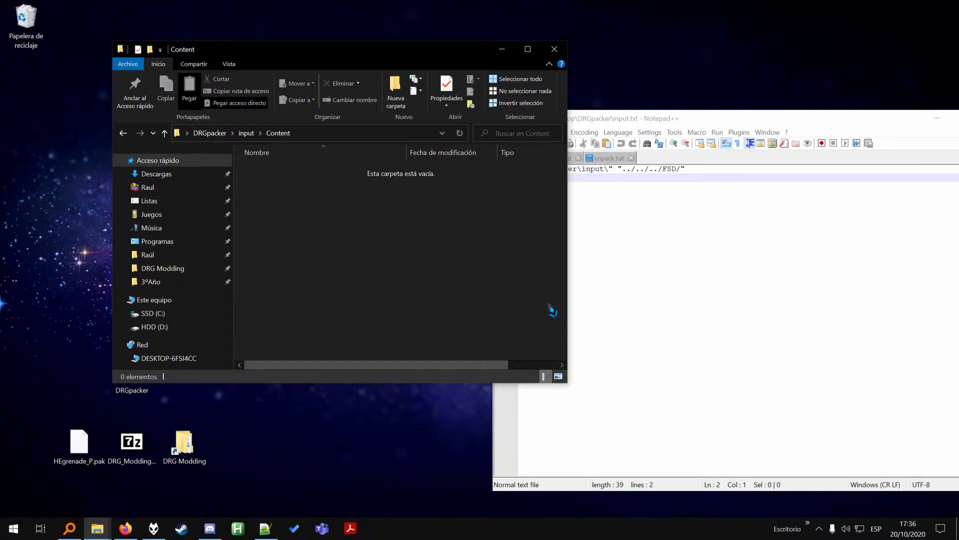
mouse_move(397, 213)
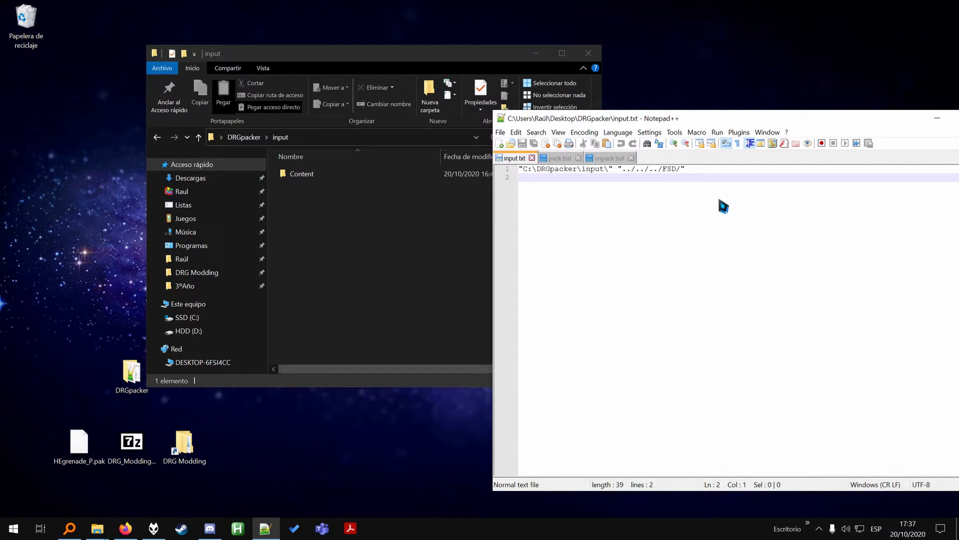
click(301, 173)
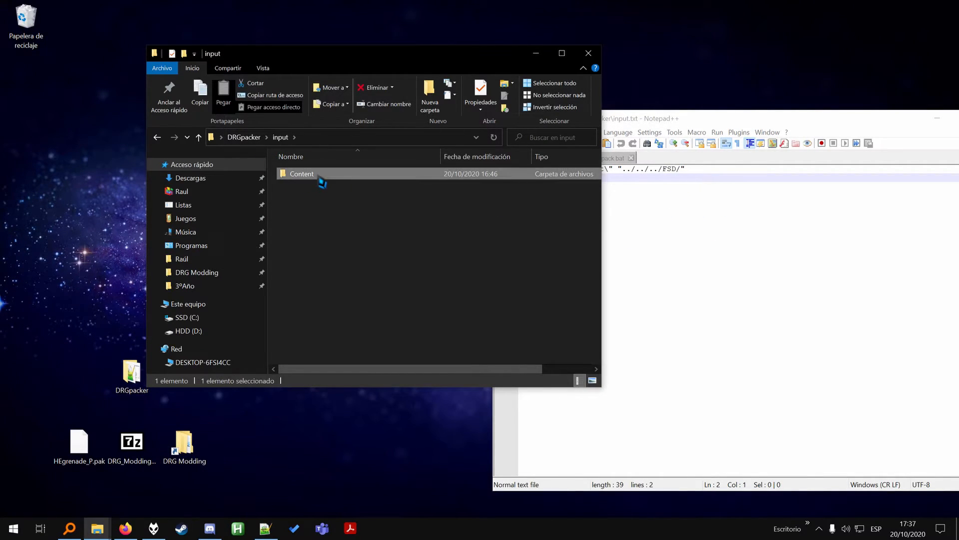
double_click(301, 173)
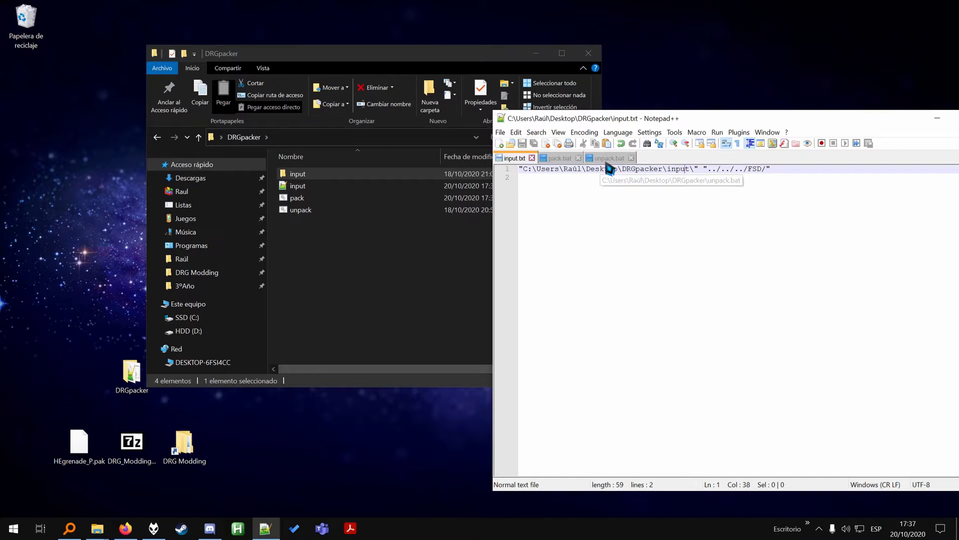
Change unpack.bat's -extract drive C:\ to C:\Users\<user>\Desktop\ and bring up Steam
click(608, 158)
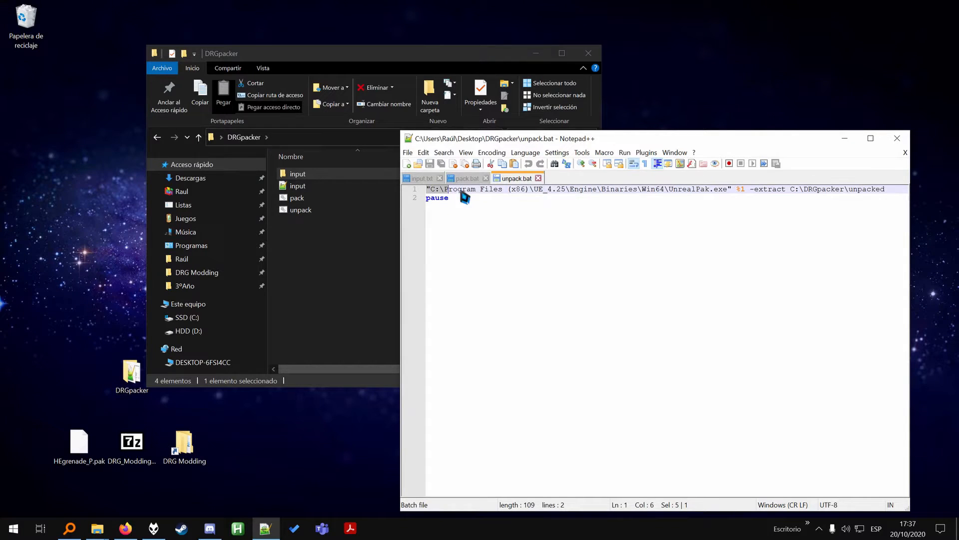
drag(465, 197, 741, 188)
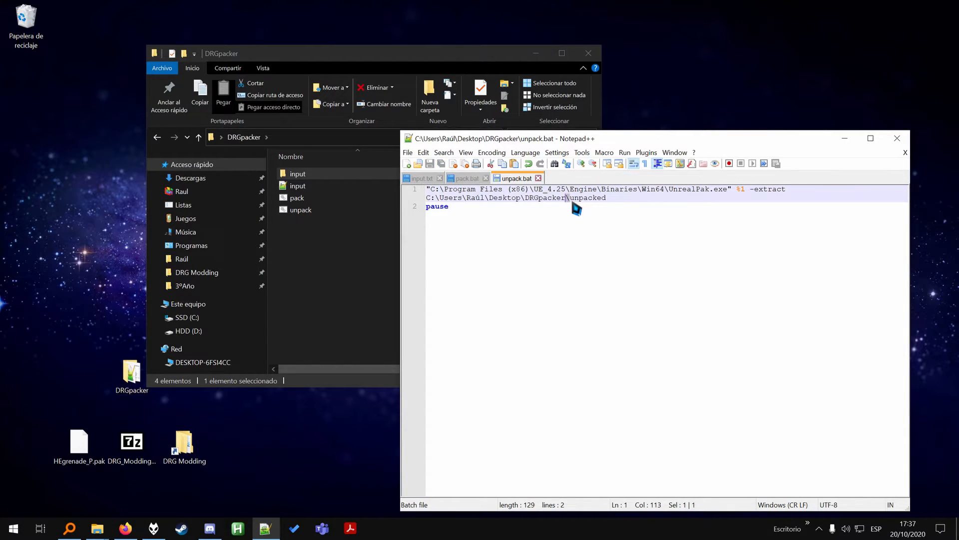
double_click(589, 198)
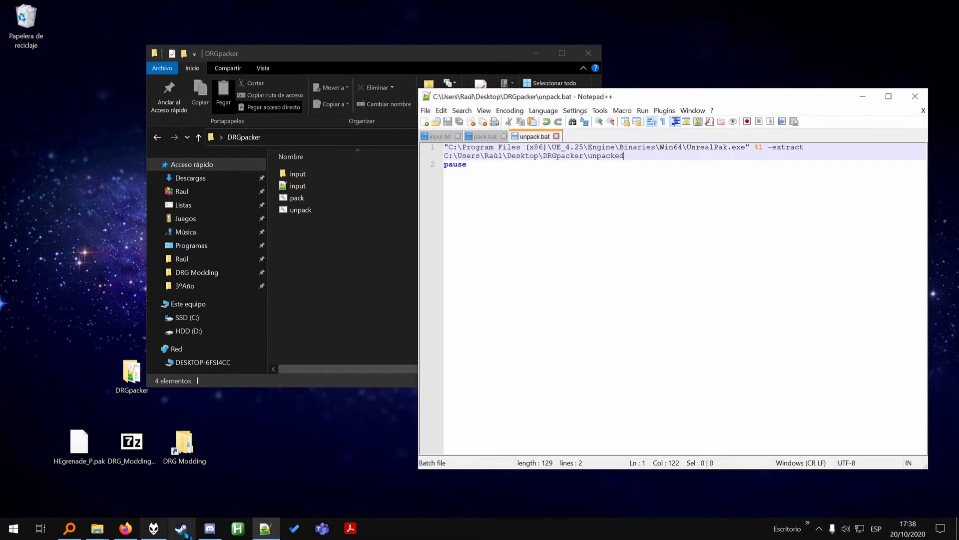
click(180, 528)
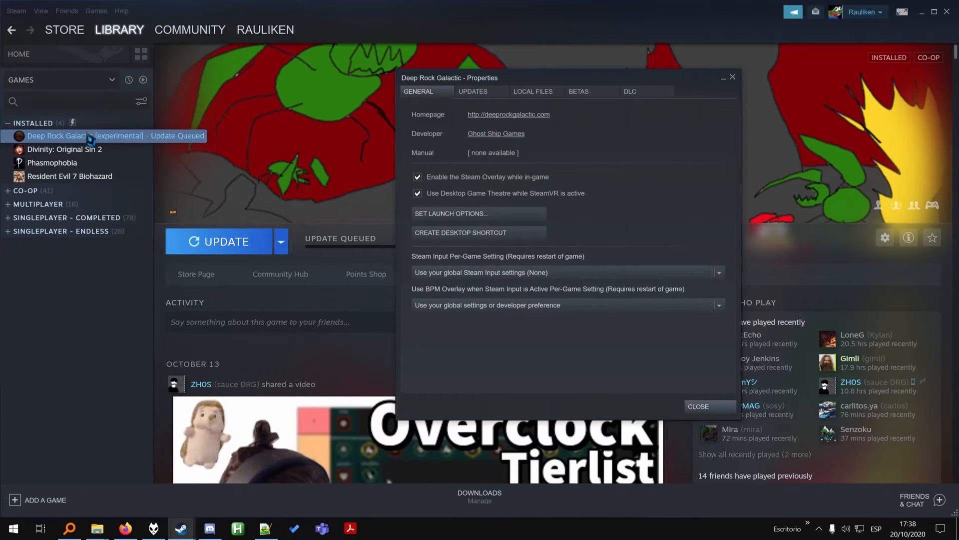
Browse Deep Rock Galactic's local files to reach the FSD Content Paks folder
click(533, 91)
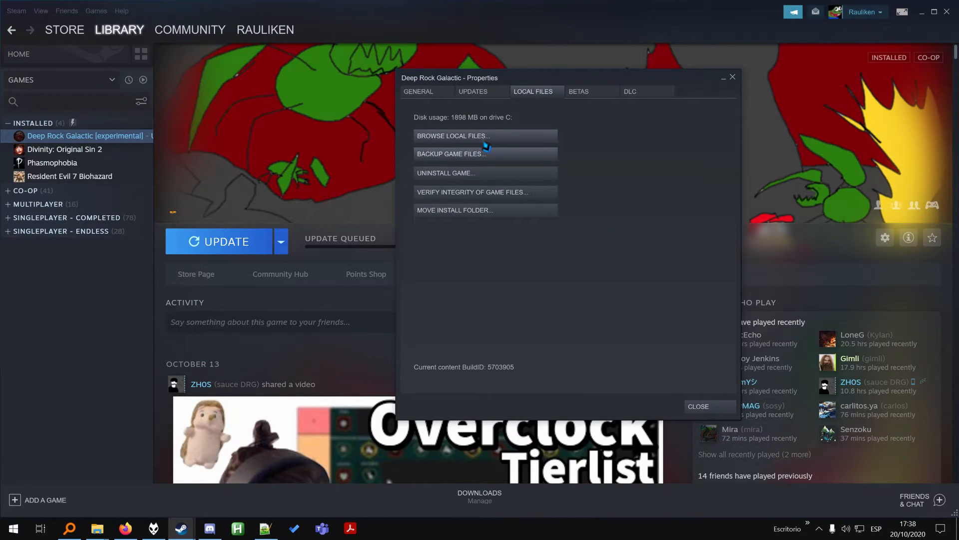
click(453, 135)
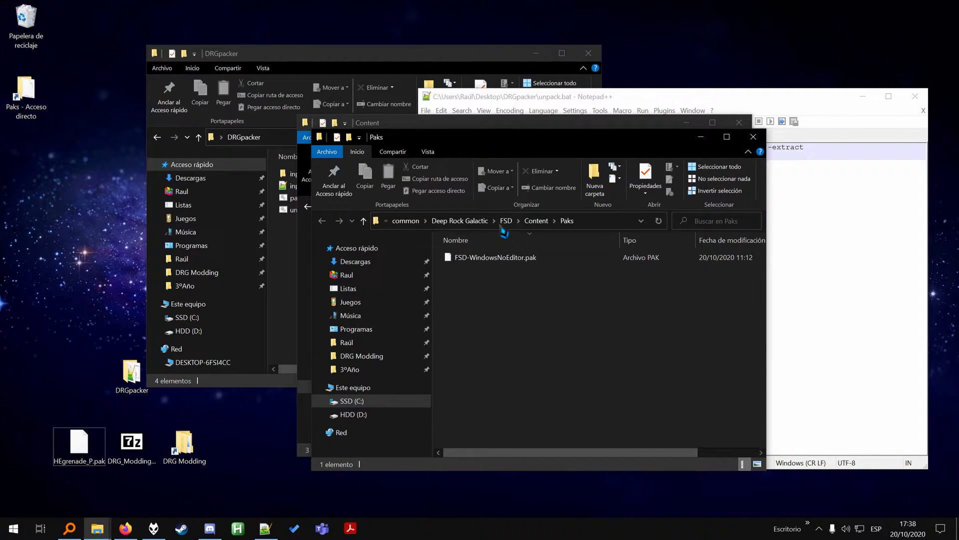
Browse from the game's FSD Content folder into Paks to reach FSD-WindowsNoEditor.pak
click(508, 221)
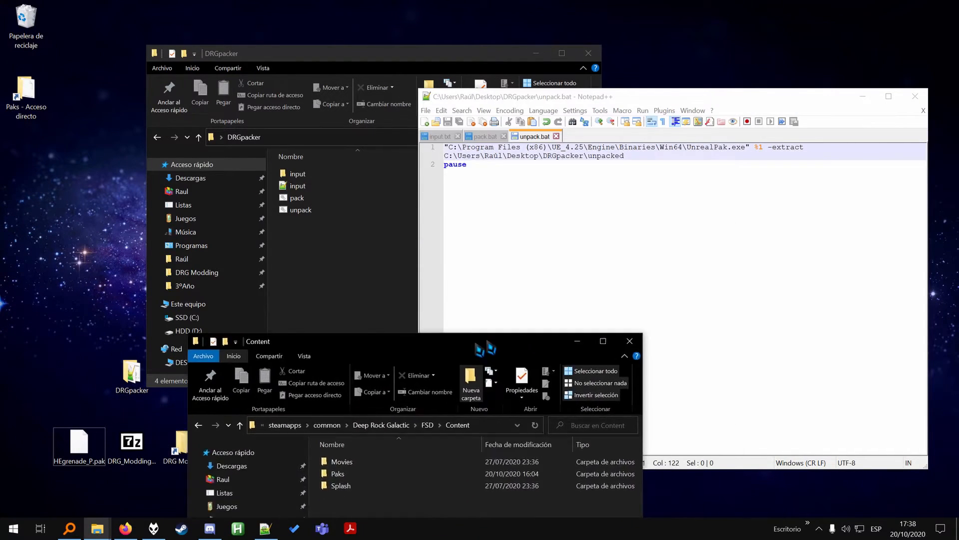
double_click(338, 473)
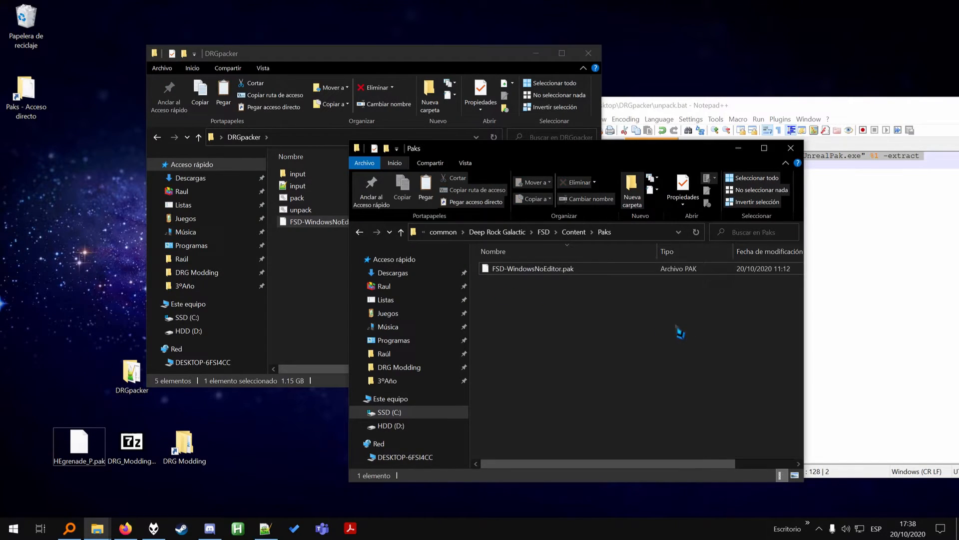
mouse_move(616, 300)
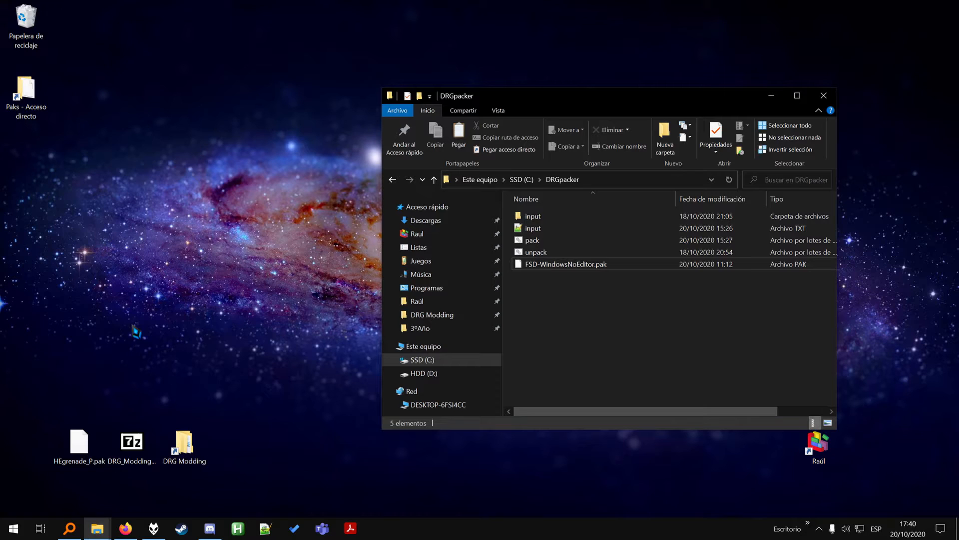
mouse_move(92, 349)
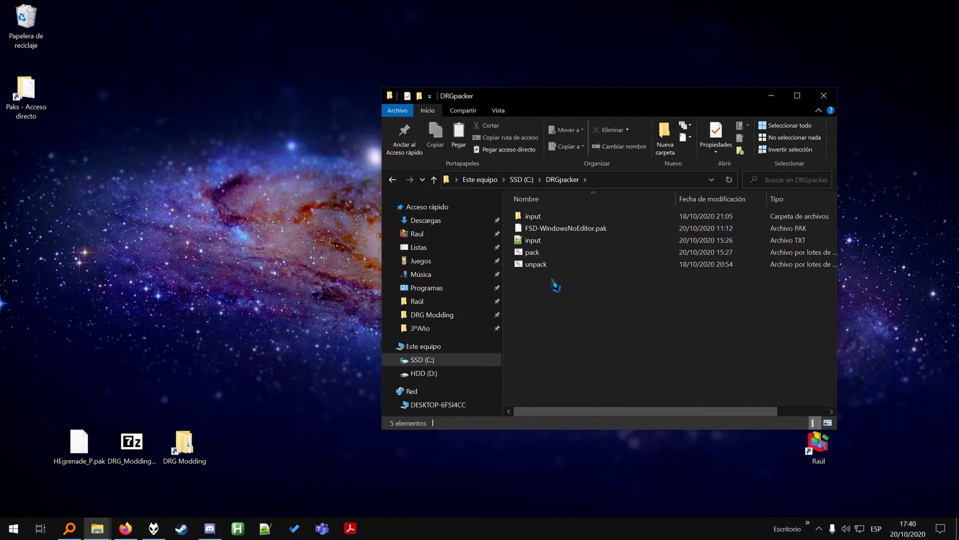
Recheck unpack.bat, pack.bat and input.txt in Notepad++, then browse to the C: drive
double_click(535, 263)
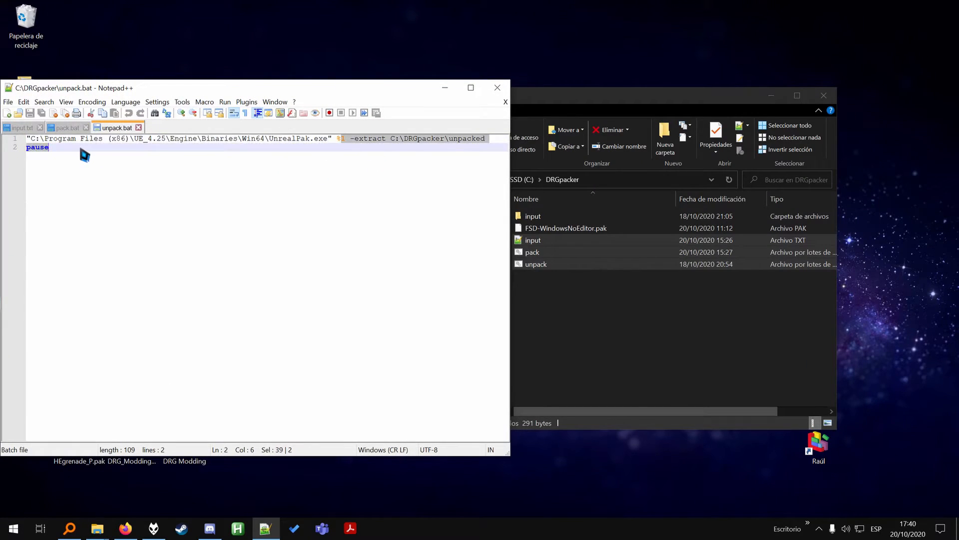
click(66, 127)
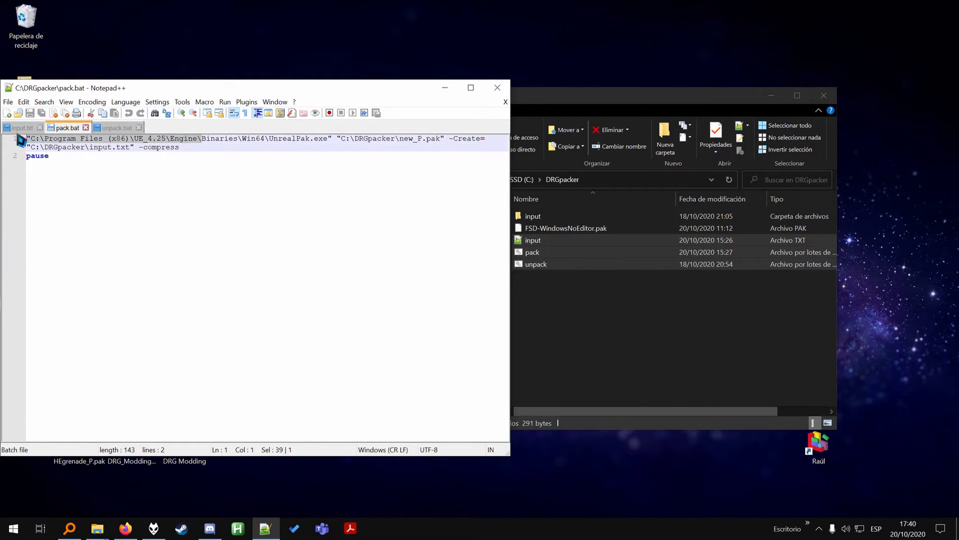
click(21, 127)
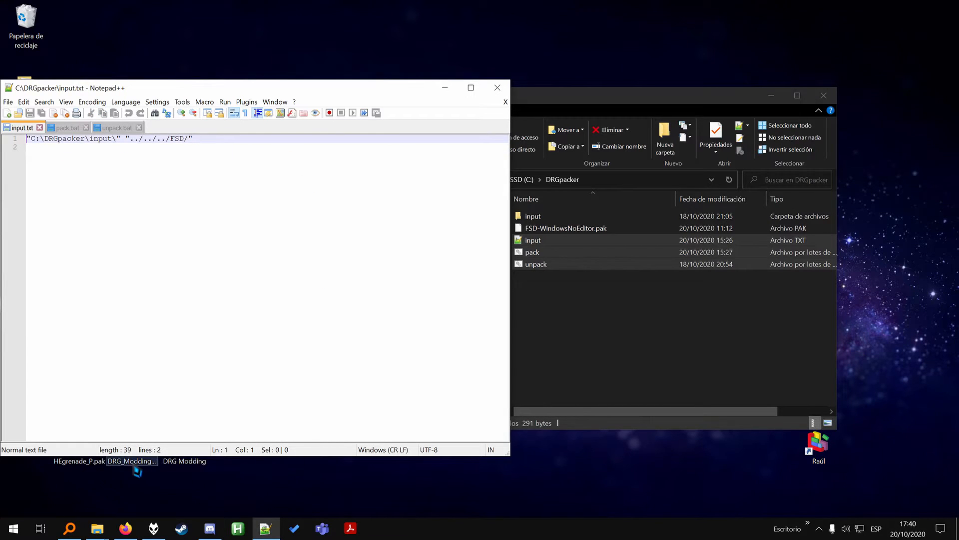
click(66, 127)
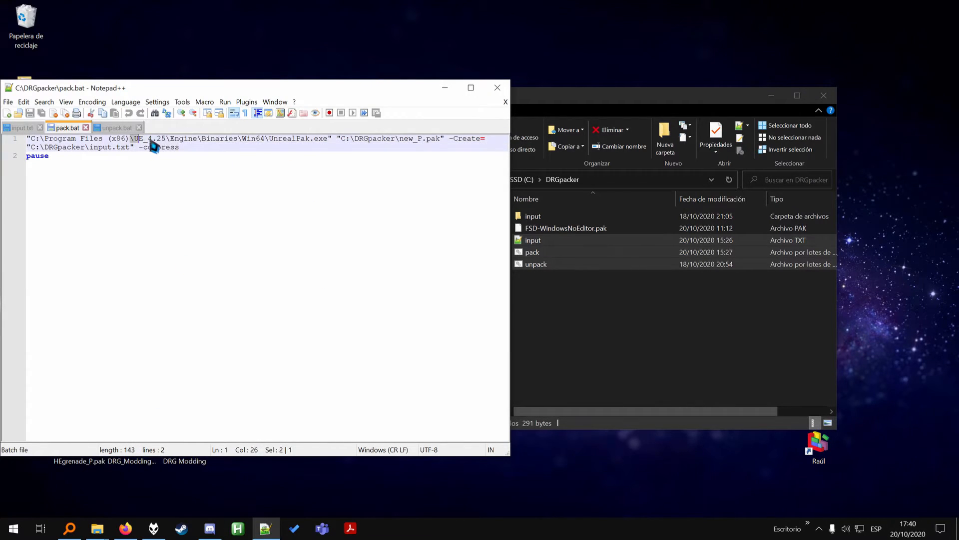
click(358, 139)
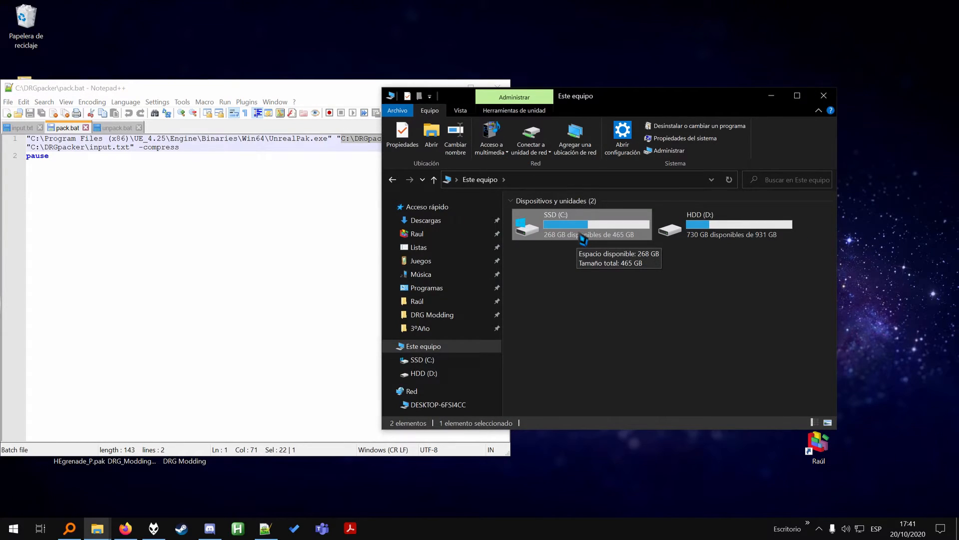
double_click(581, 224)
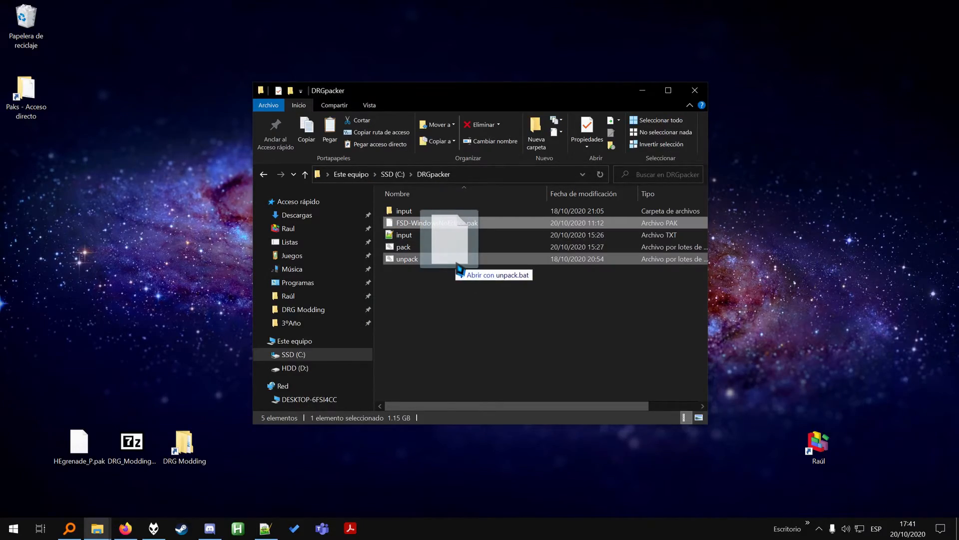
Run unpack.bat on FSD-WindowsNoEditor.pak to extract it into an unpacked folder
double_click(407, 259)
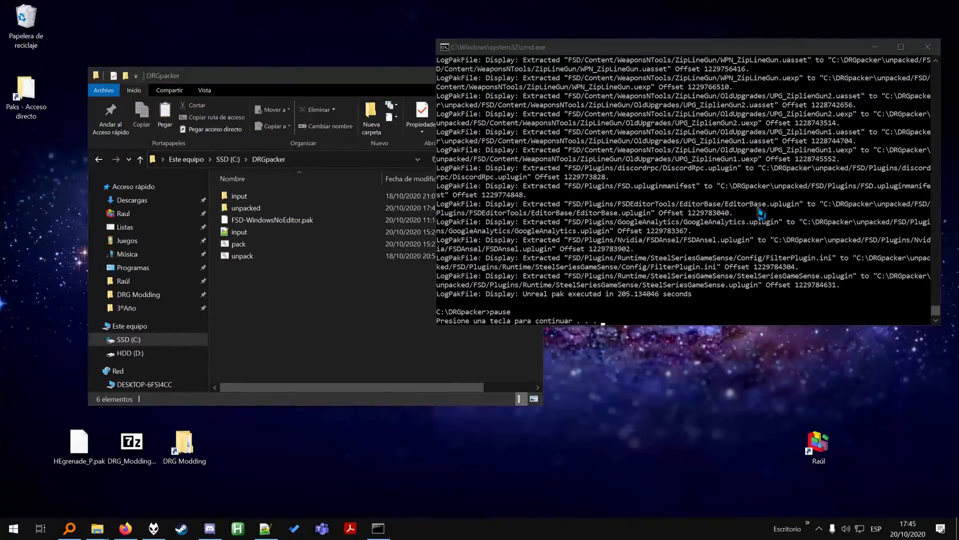
mouse_move(542, 254)
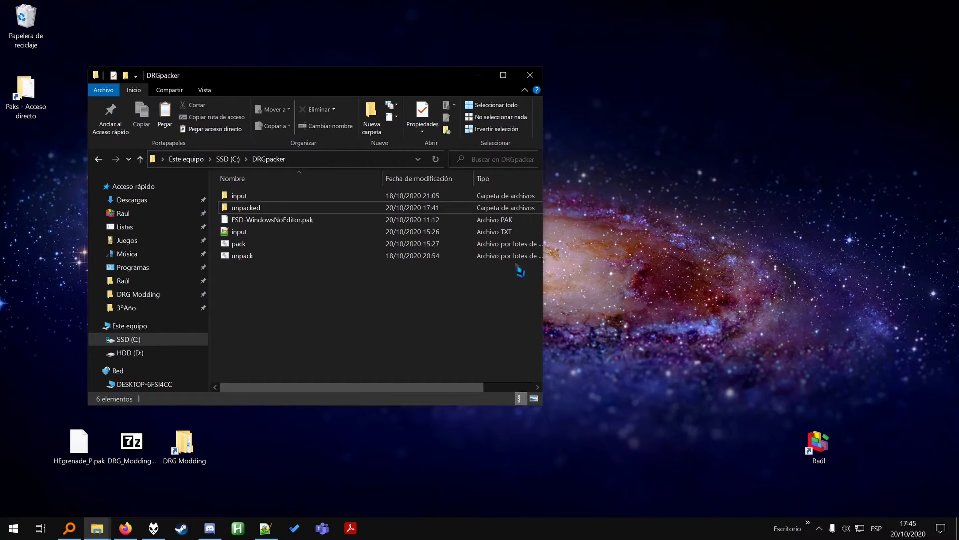
Open C:\DRGpacker\unpacked\FSD\Content to view the extracted game folders
double_click(245, 208)
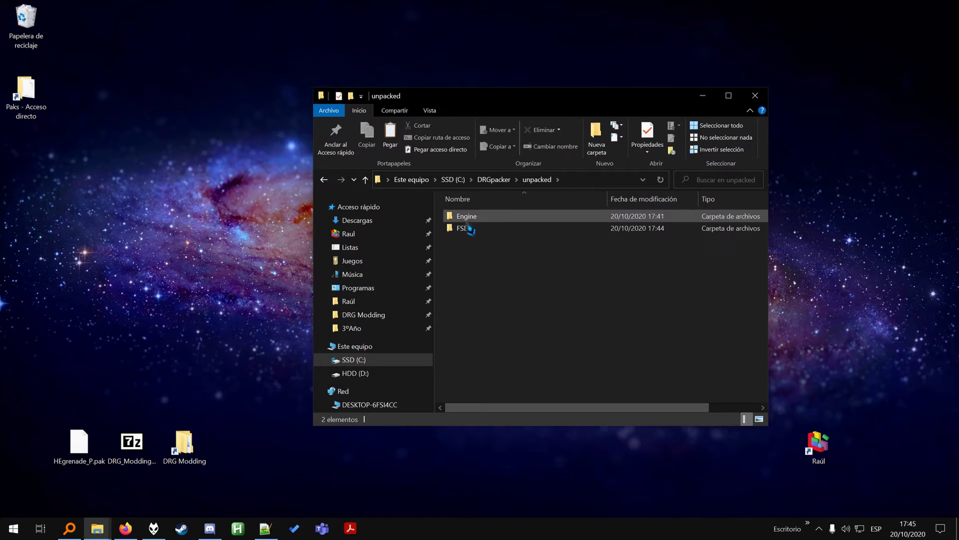
click(365, 180)
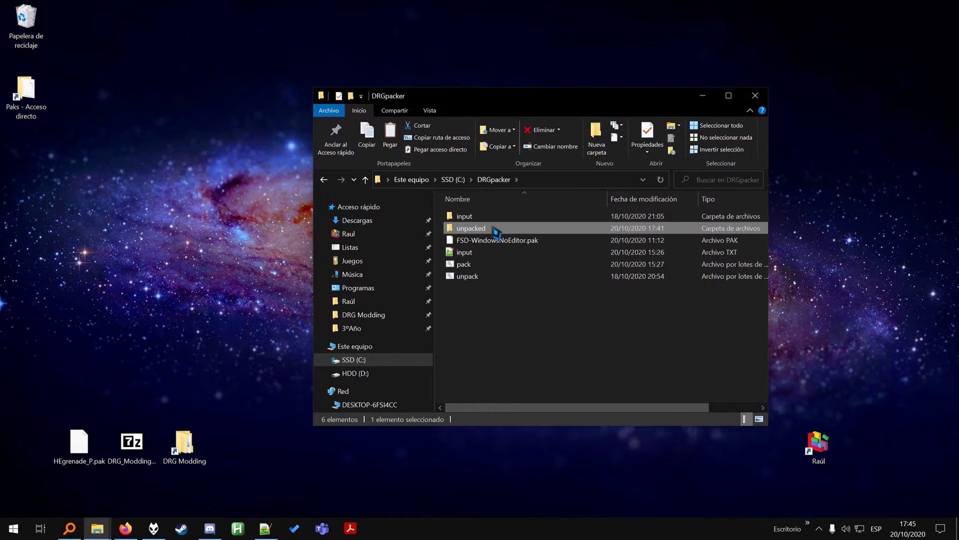
double_click(470, 227)
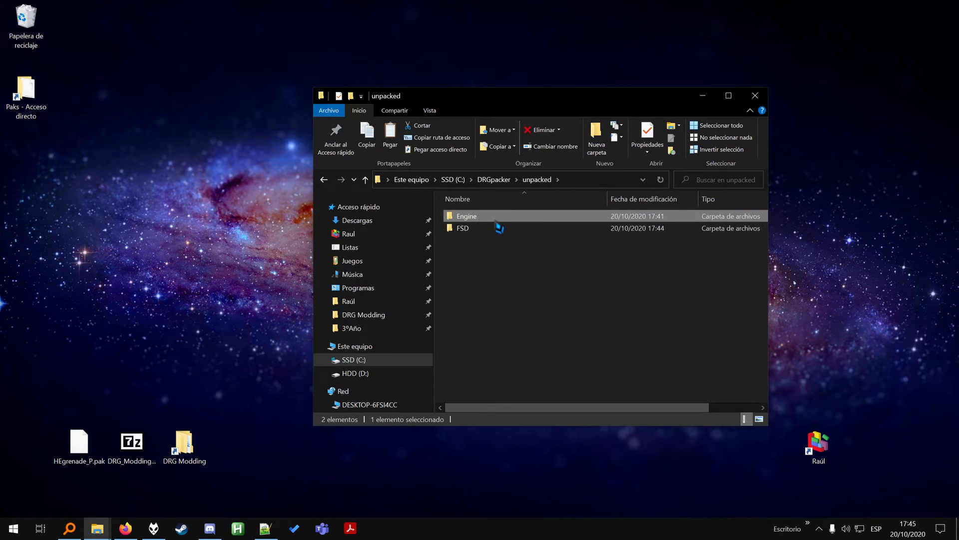
double_click(462, 228)
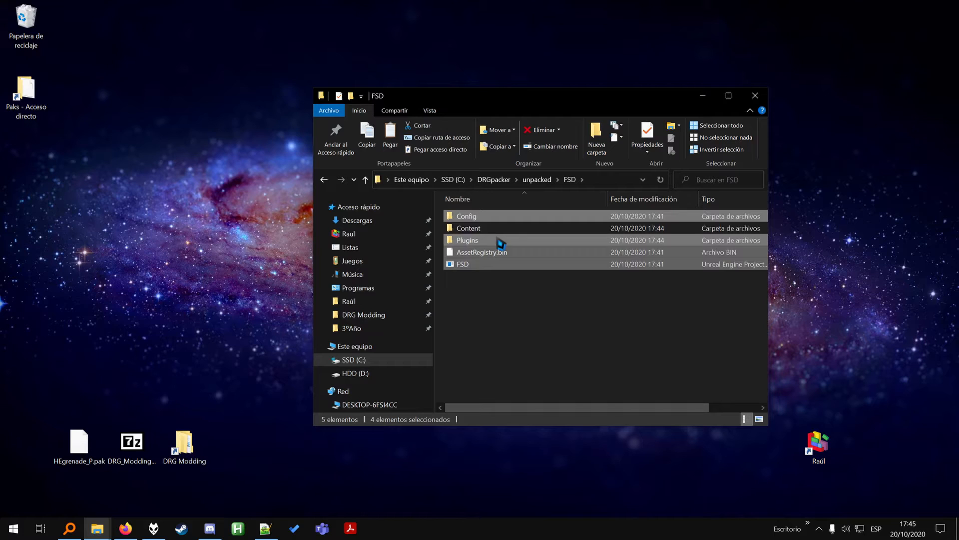
double_click(468, 228)
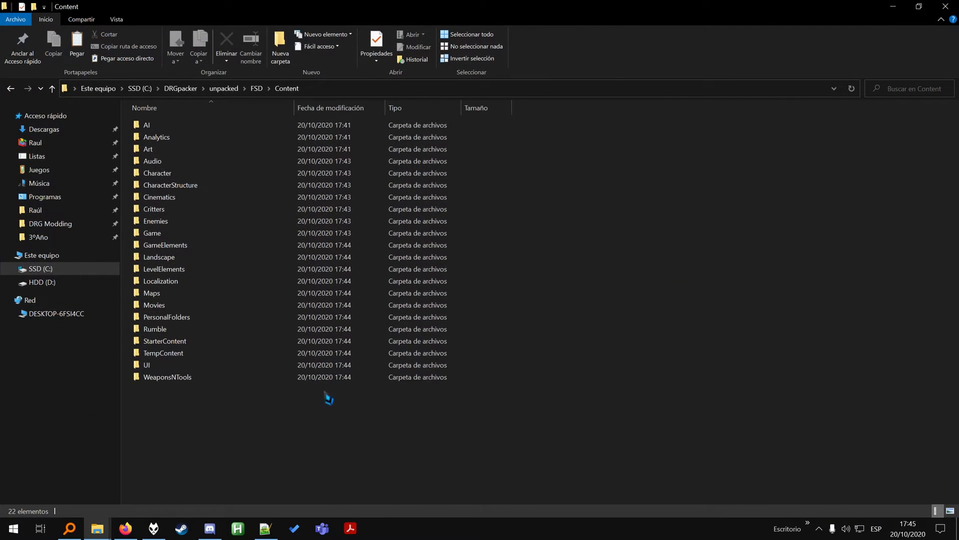
Move the extracted FSD folder to the Desktop as 'FSD original', emptying unpacked
right_click(333, 367)
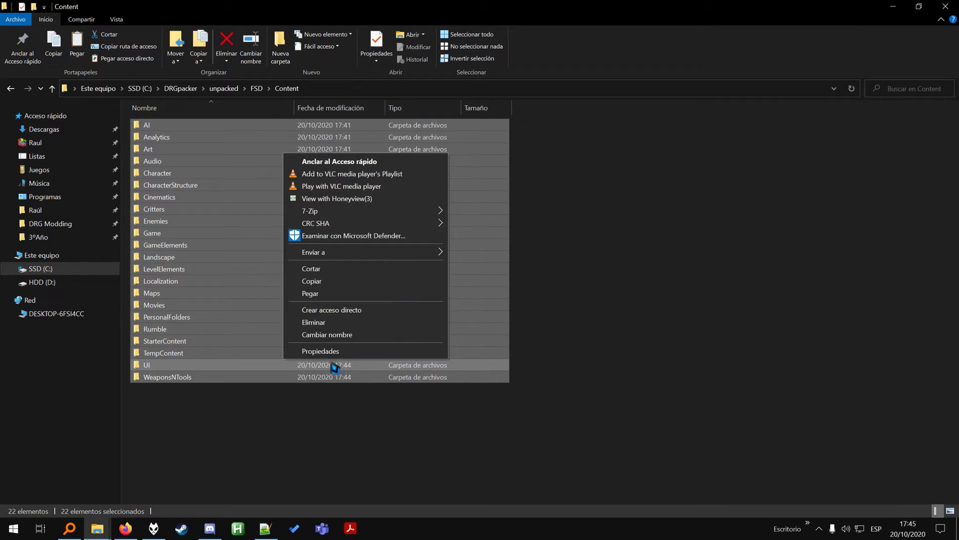
click(321, 351)
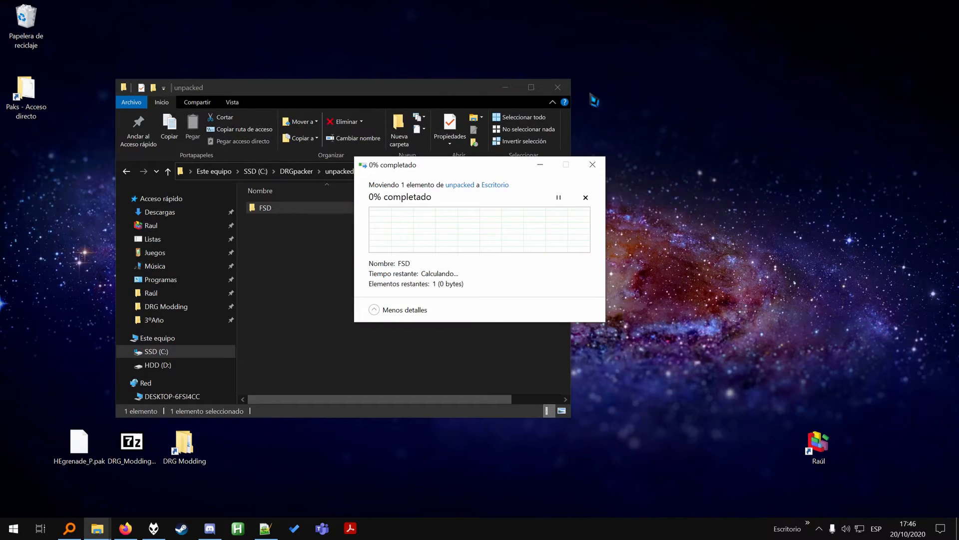
drag(397, 164, 615, 158)
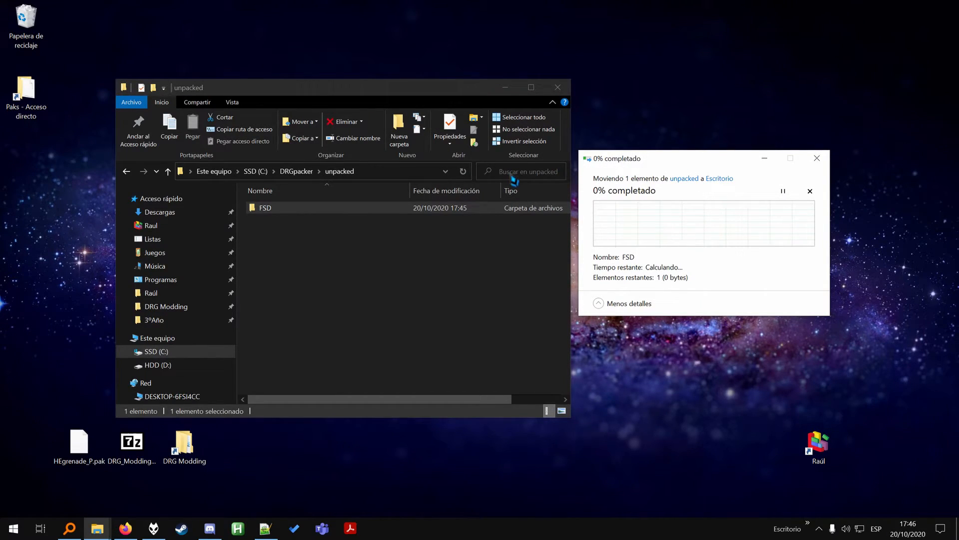
mouse_move(343, 227)
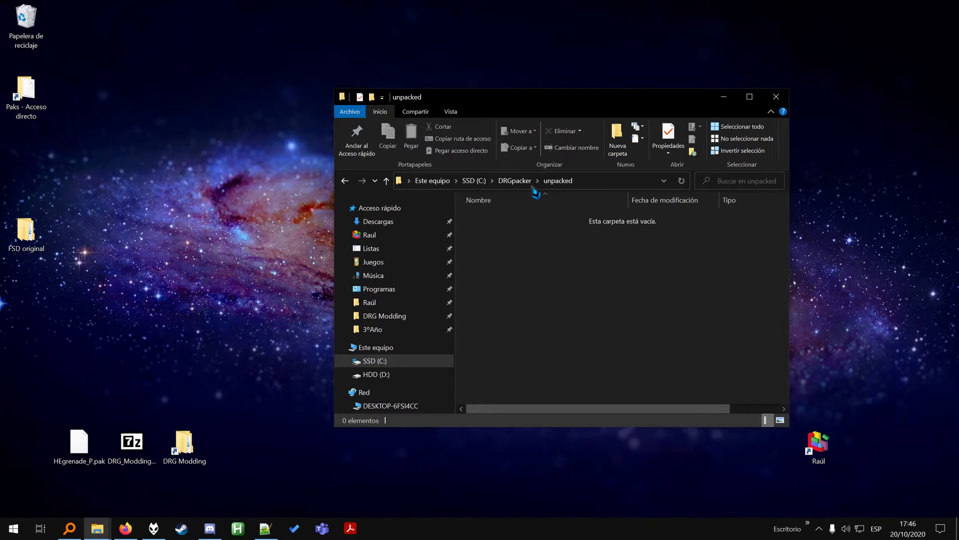
click(385, 180)
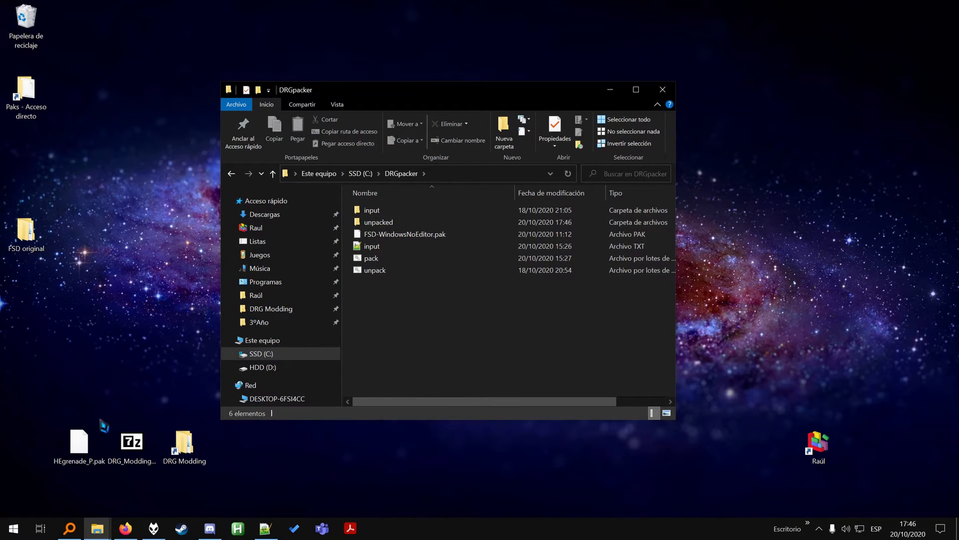
Move HEgrenade_P.pak into C:\DRGpacker and drop it onto unpack.bat
click(378, 221)
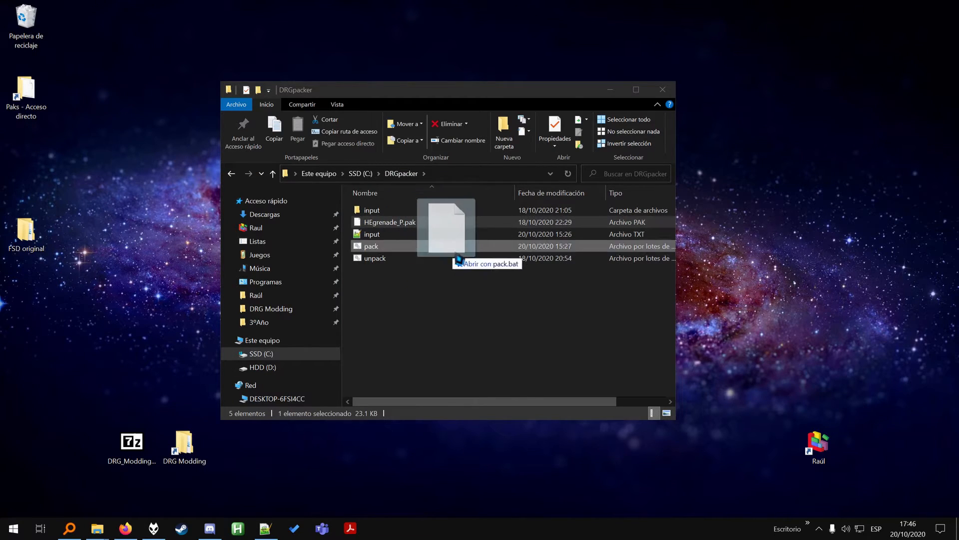
double_click(370, 245)
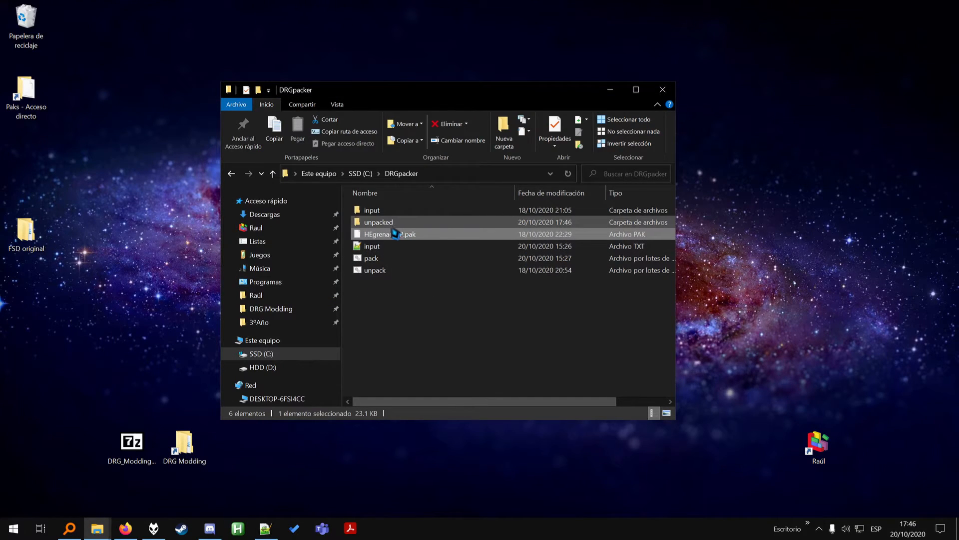
Delete HEgrenade_P.pak, view the unpacked mod folders, and open FSD original's Content
double_click(378, 222)
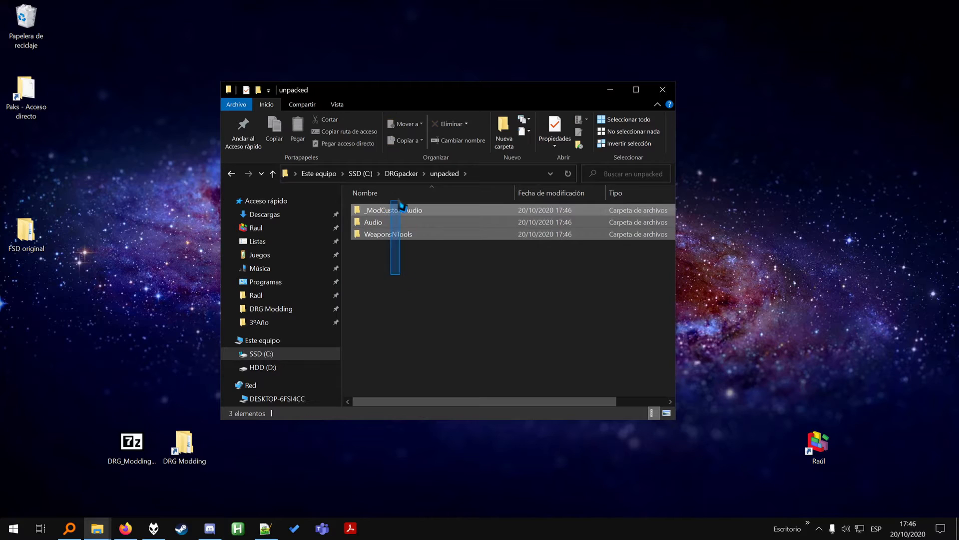
double_click(395, 210)
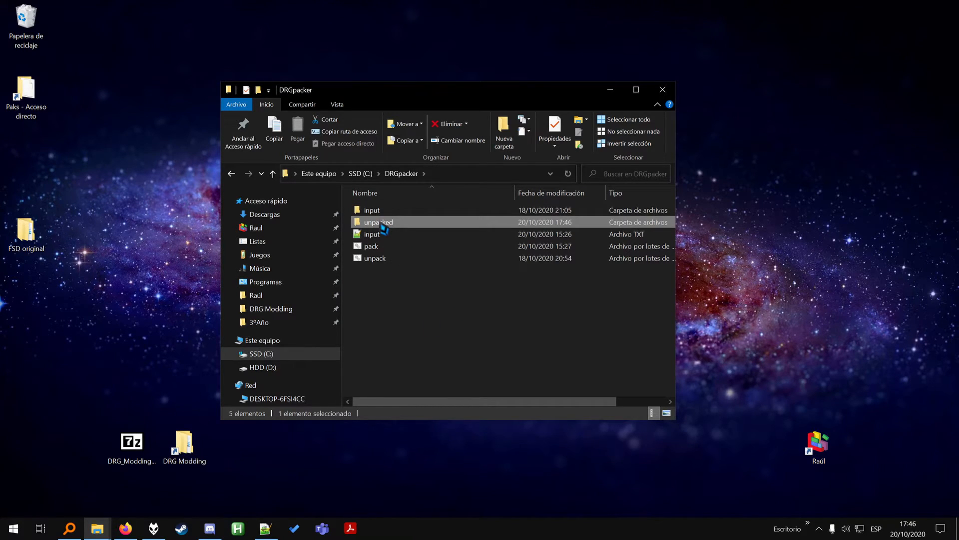
double_click(378, 221)
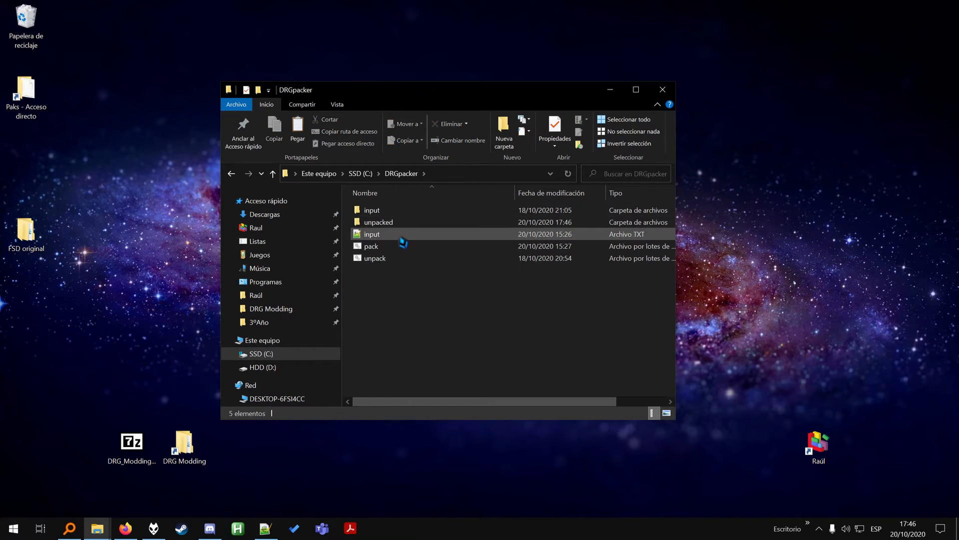
double_click(378, 221)
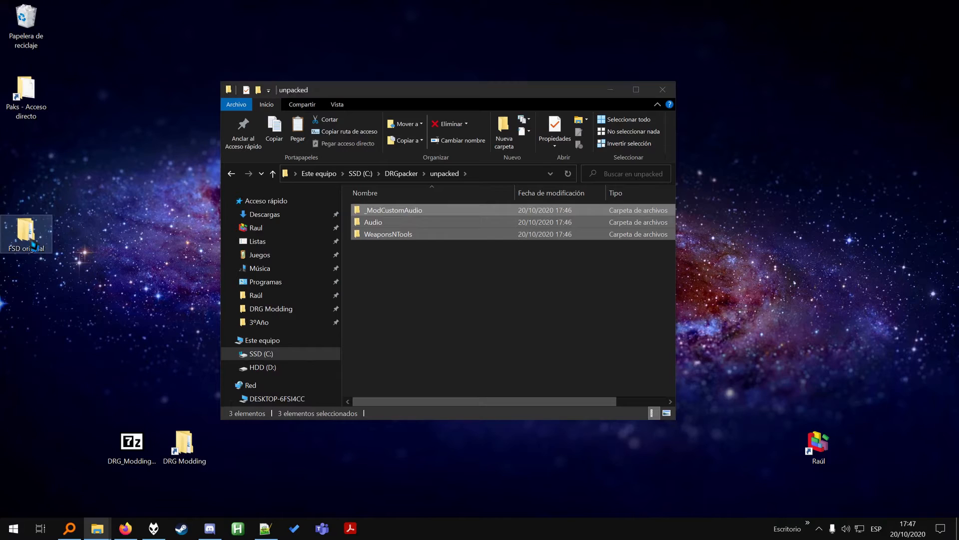
double_click(27, 231)
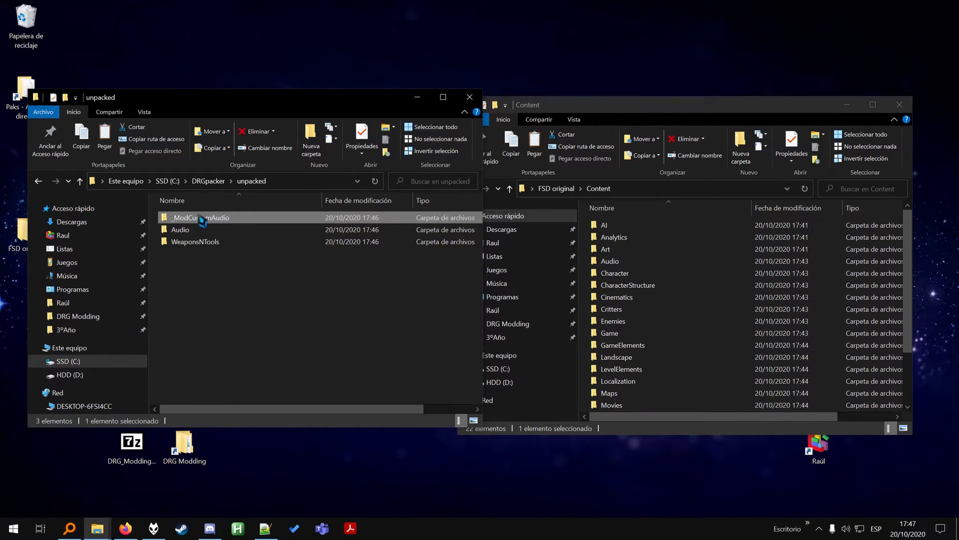
Paste _ModCustomAudio, Audio and WeaponsNTools into DRGpacker\input\Content and open it to verify
click(180, 230)
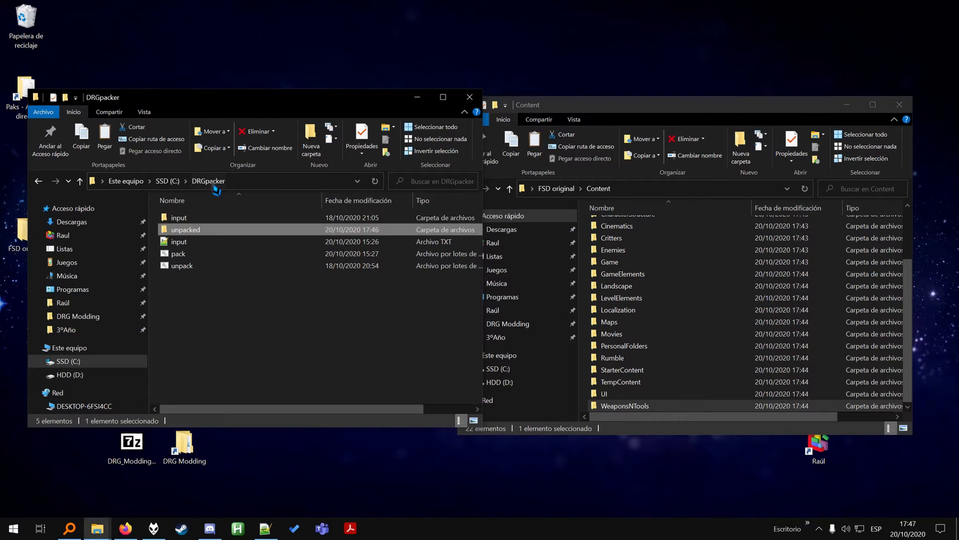
double_click(178, 216)
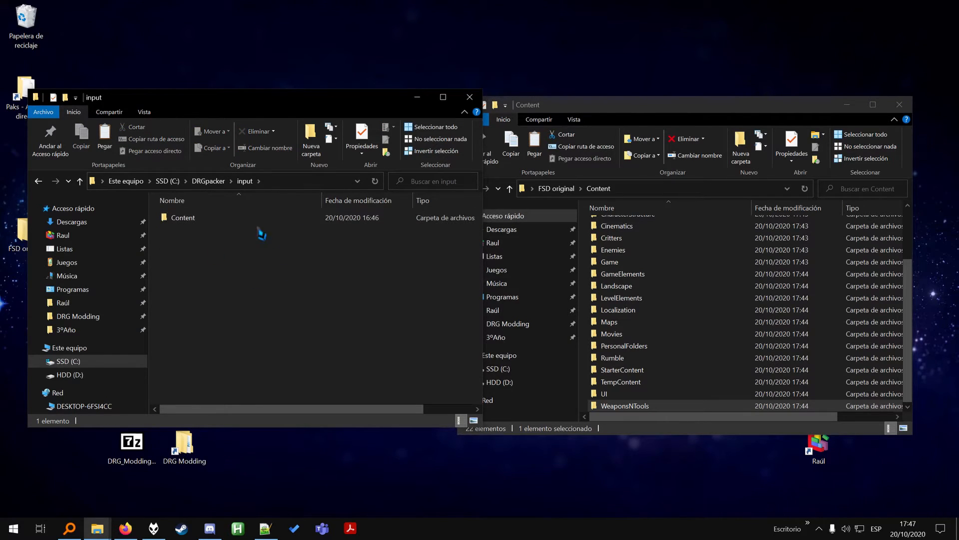
double_click(182, 217)
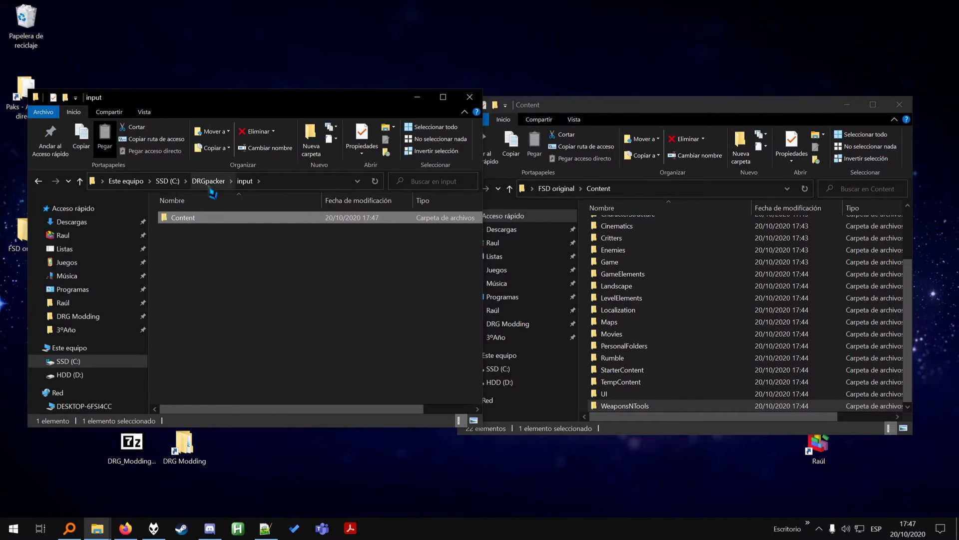
double_click(182, 218)
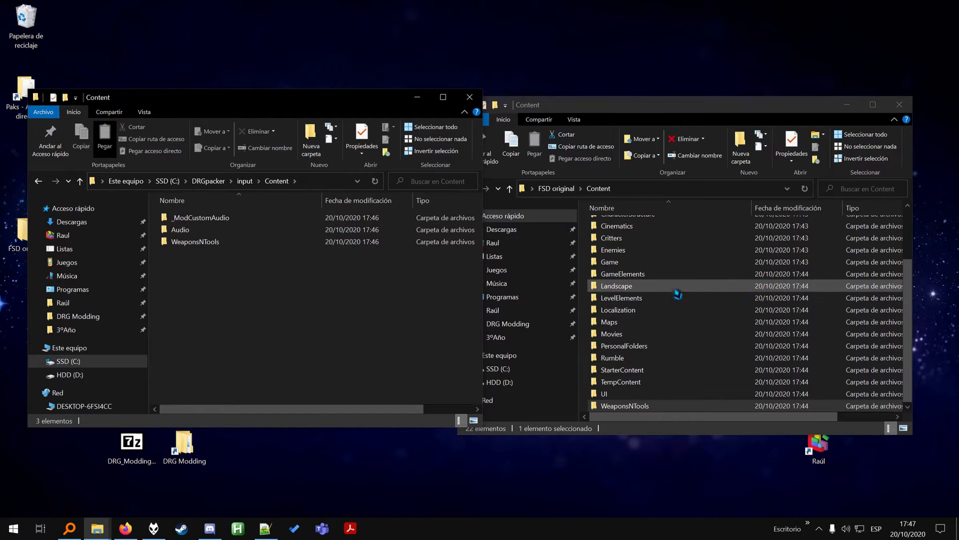
Open WeaponsNTools > Grenades > HighExplosive in both mod and original copies to compare files
click(621, 370)
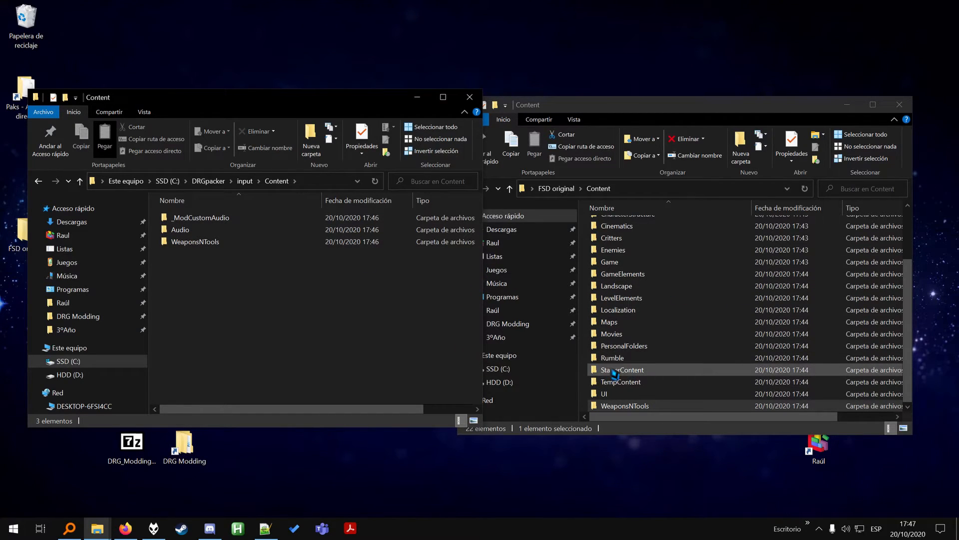
double_click(194, 241)
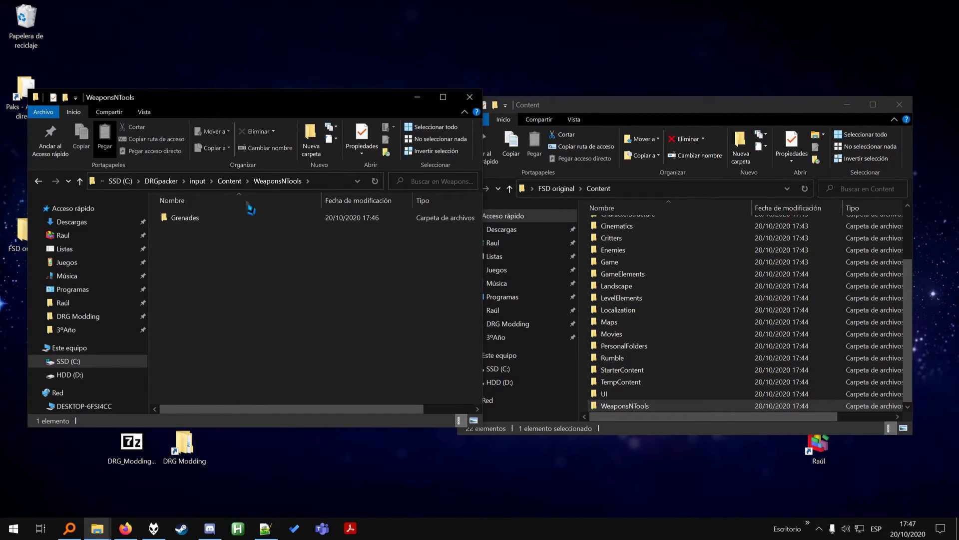
double_click(625, 406)
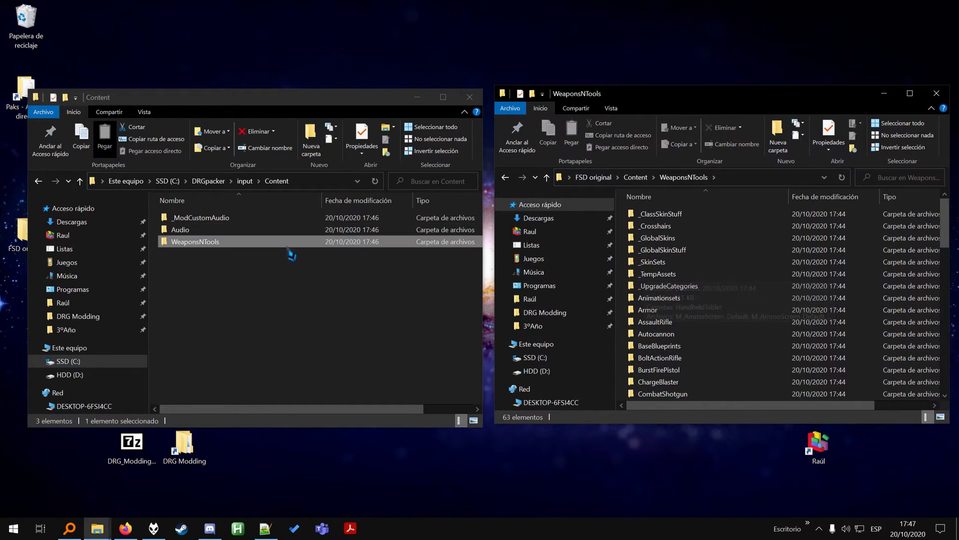
double_click(194, 241)
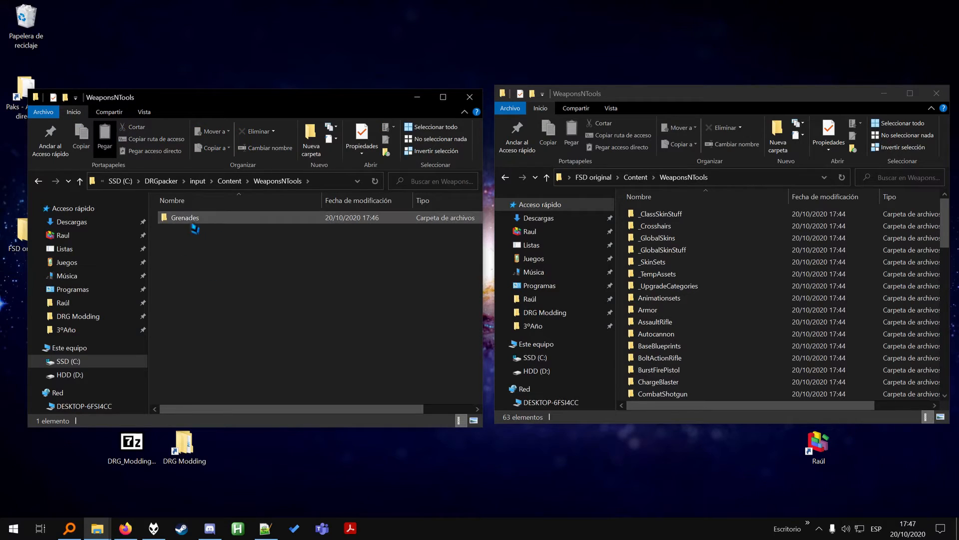
double_click(185, 217)
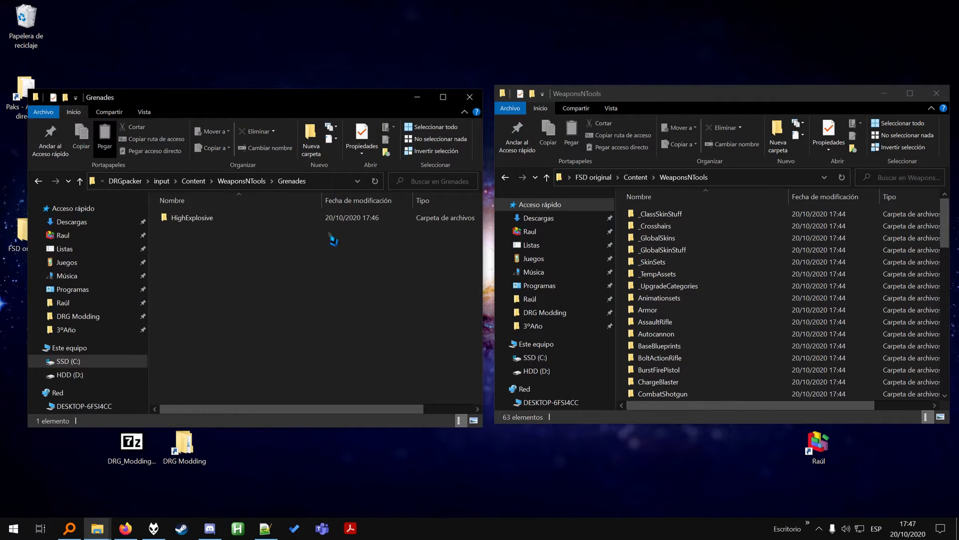
double_click(661, 333)
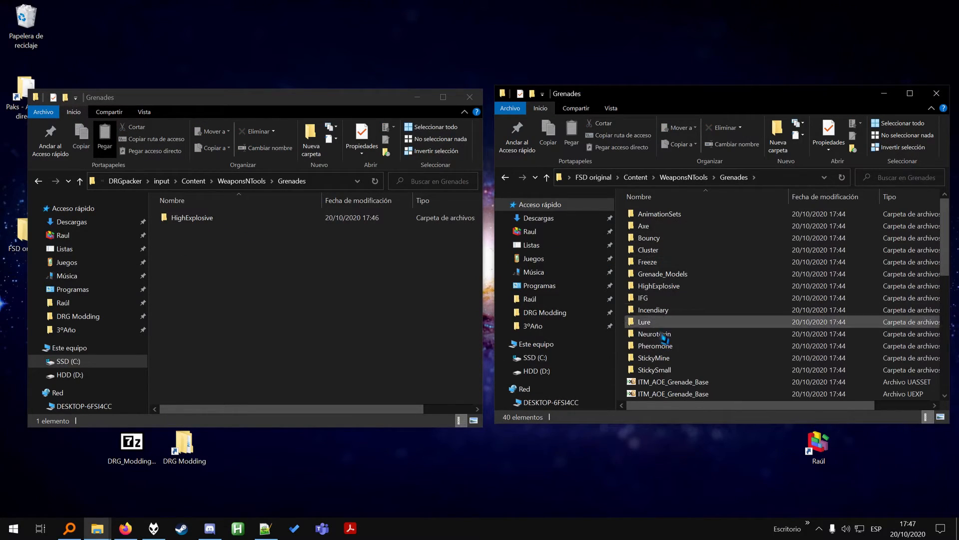
double_click(659, 286)
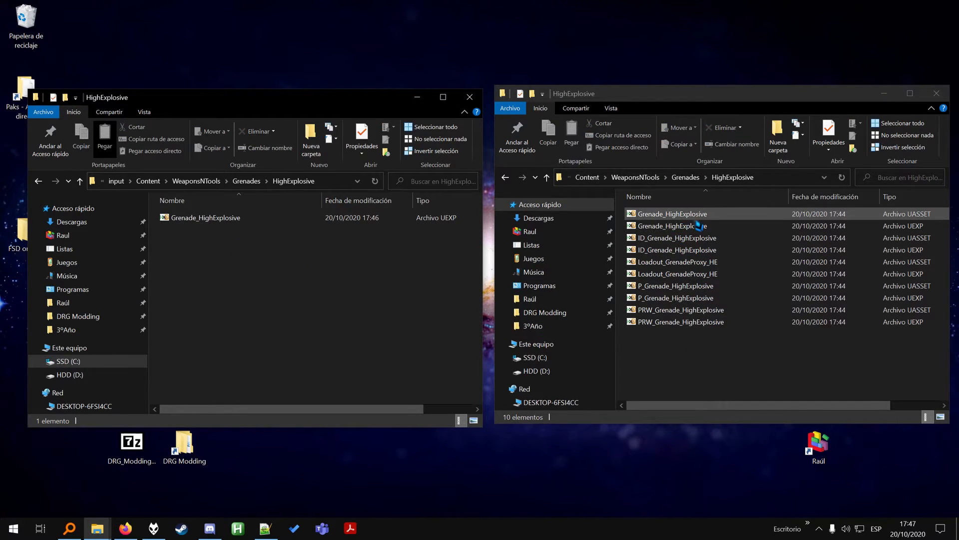
click(673, 225)
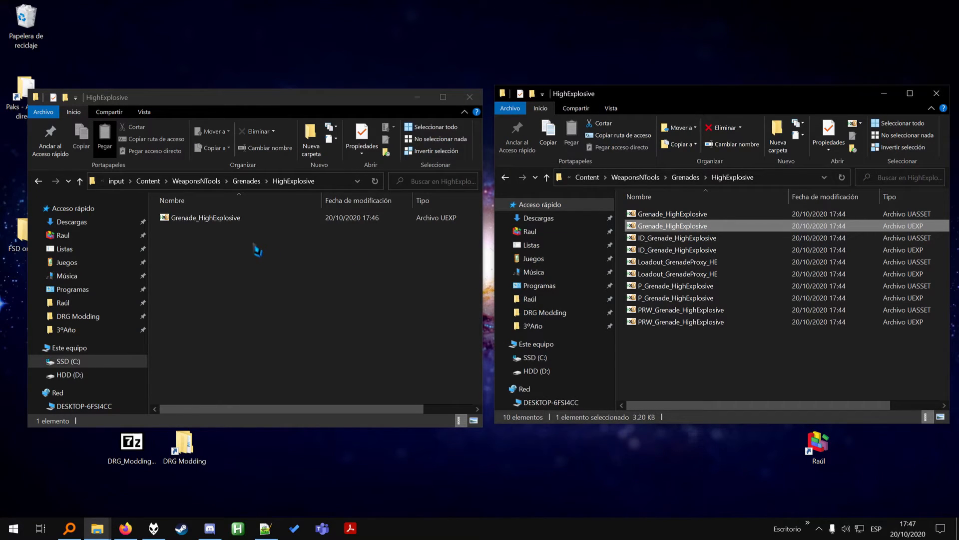
click(205, 217)
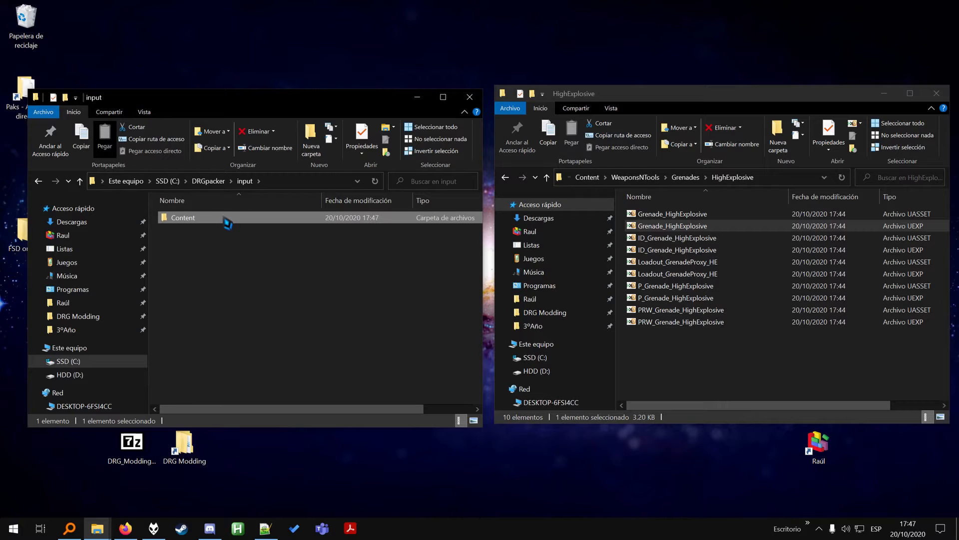
Open input\Content, return to DRGpacker, and open DRG_Modding_Tools_1.1.zip in 7-Zip
double_click(183, 218)
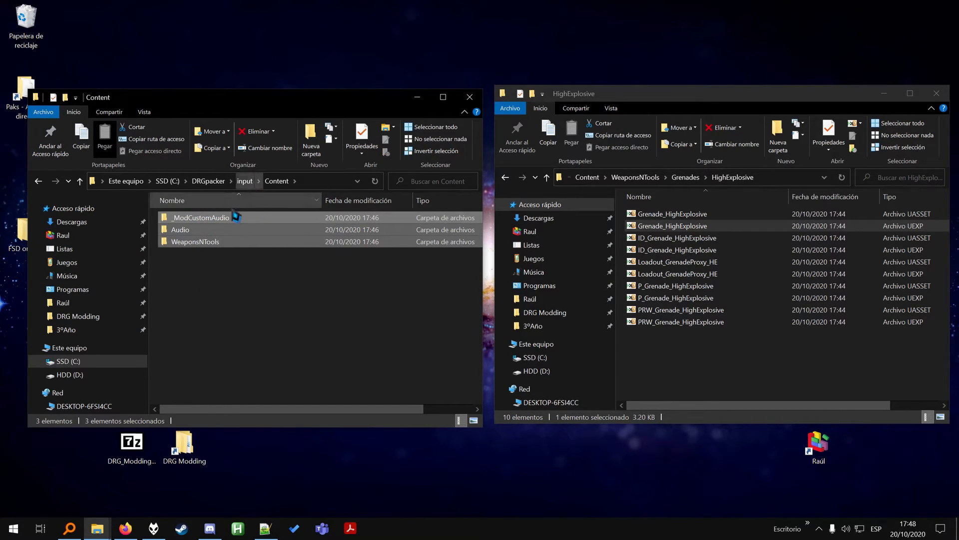
click(636, 177)
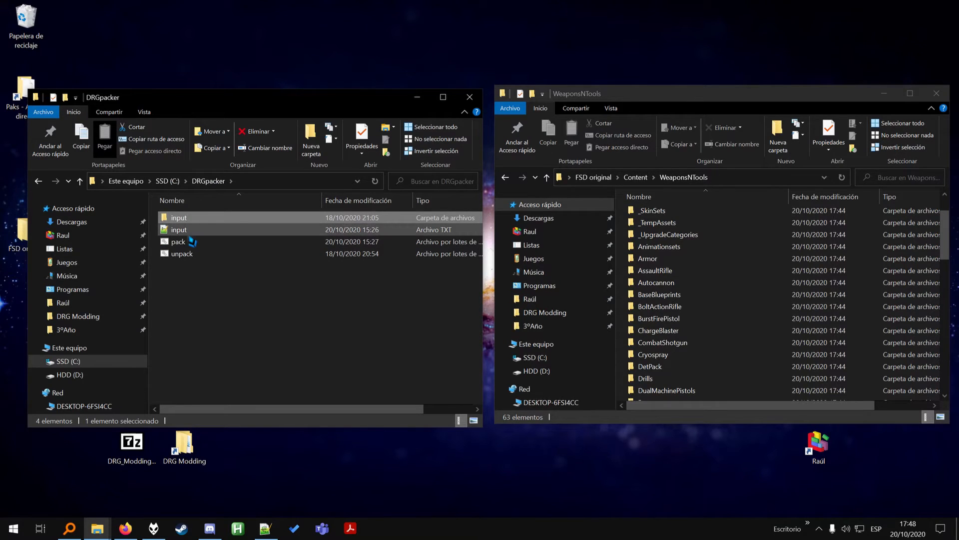
double_click(179, 242)
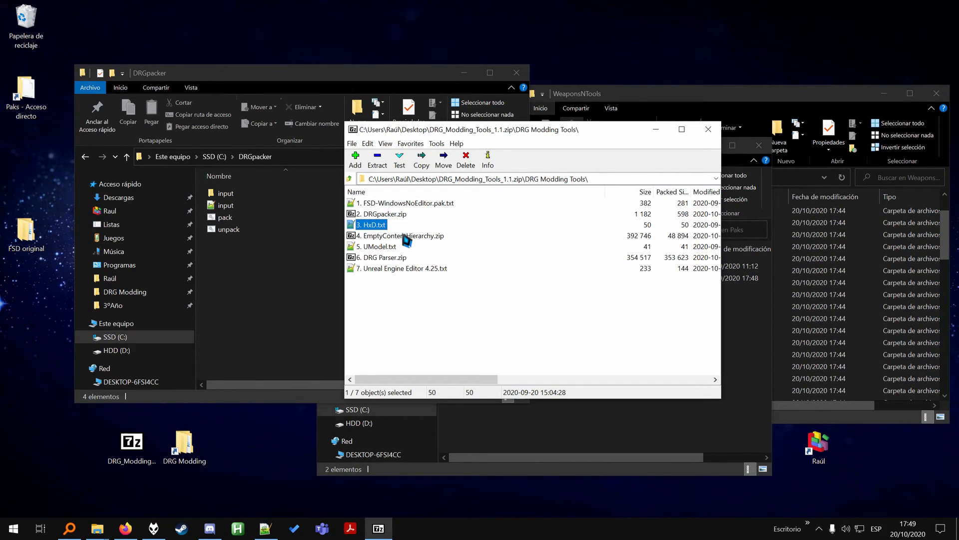
Browse the 25 Content folders in EmptyContentHierarchy.zip, then open DRGpacker's input folder
click(401, 235)
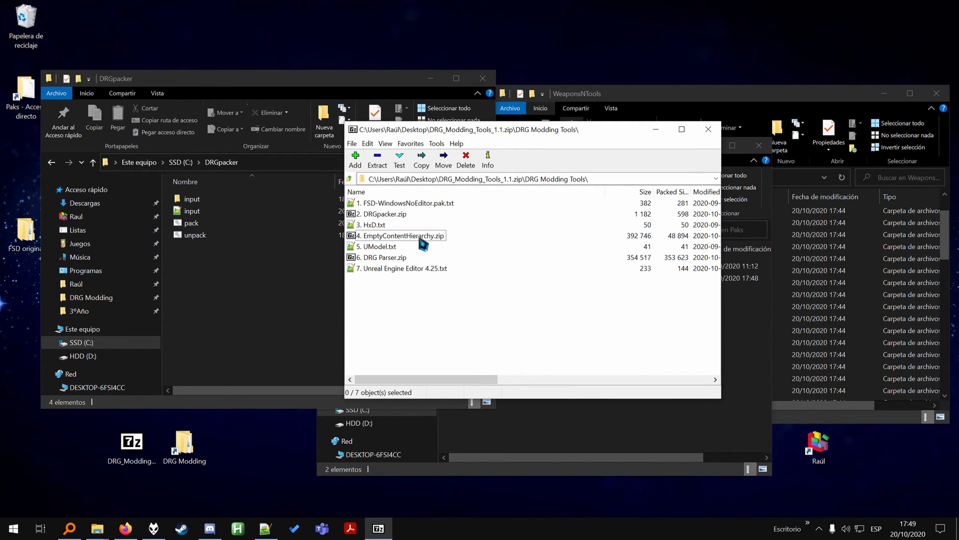
double_click(400, 235)
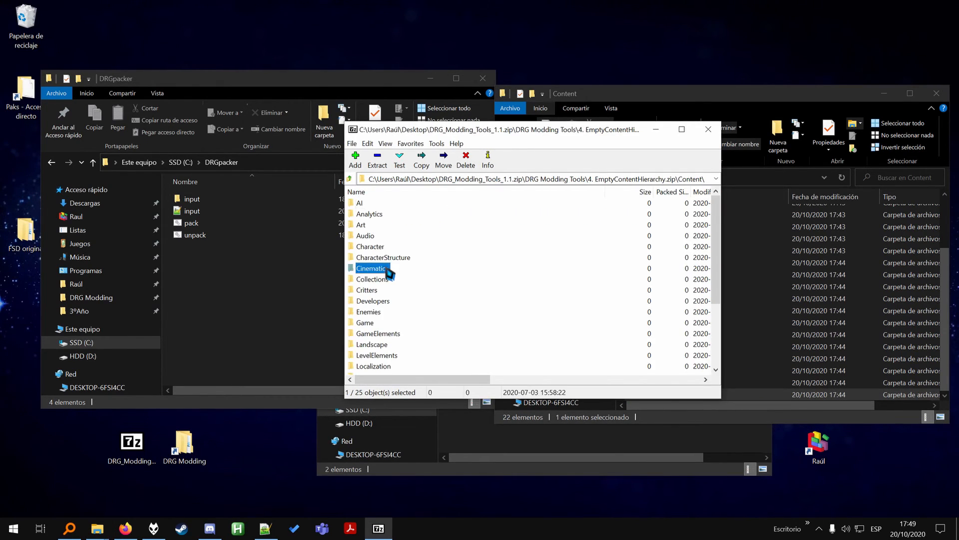
scroll(down, 3)
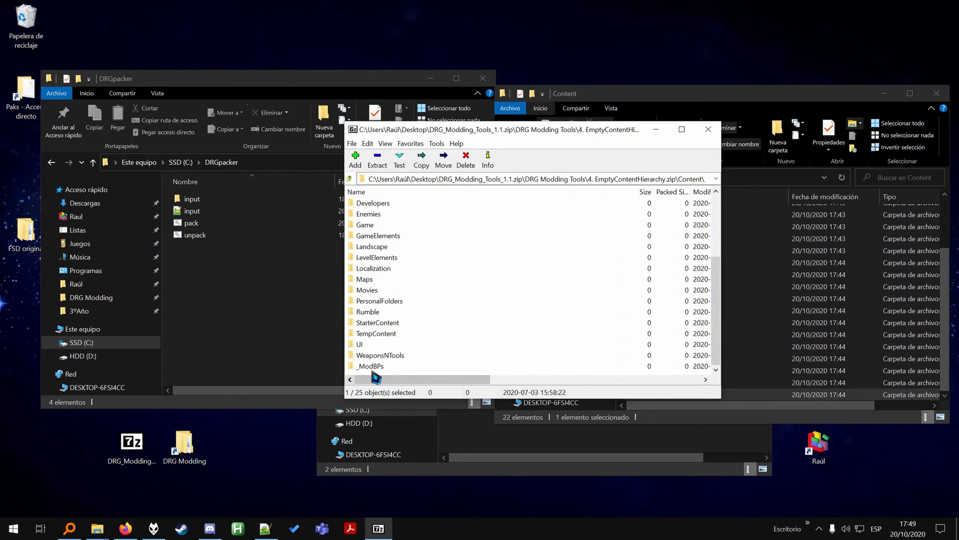
double_click(192, 211)
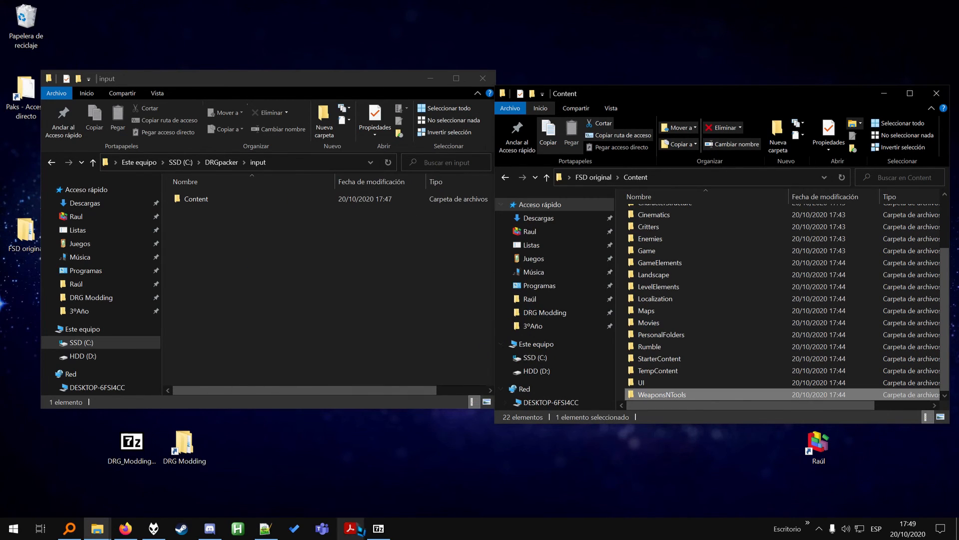
Extract the empty Content hierarchy into DRGpacker's input, then browse Content > Game
right_click(276, 281)
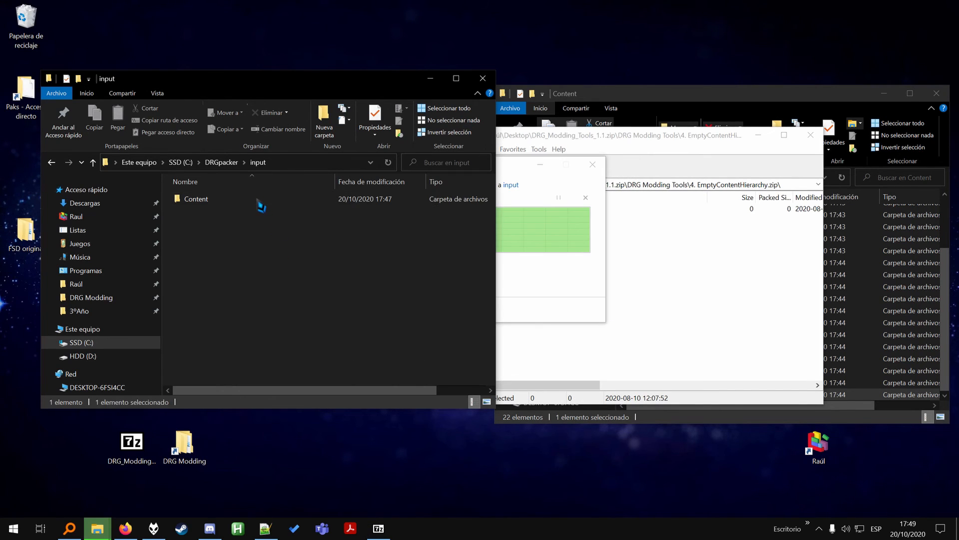
double_click(196, 199)
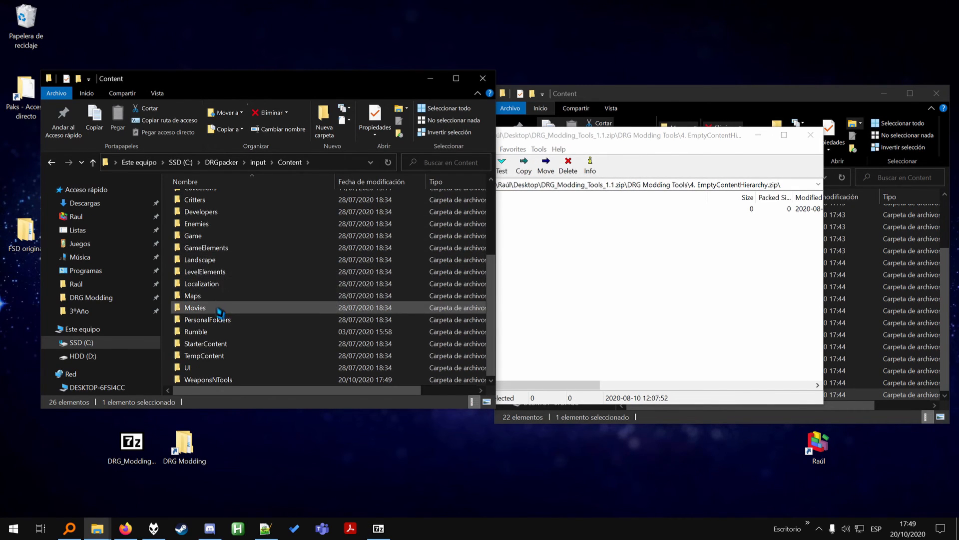
double_click(192, 235)
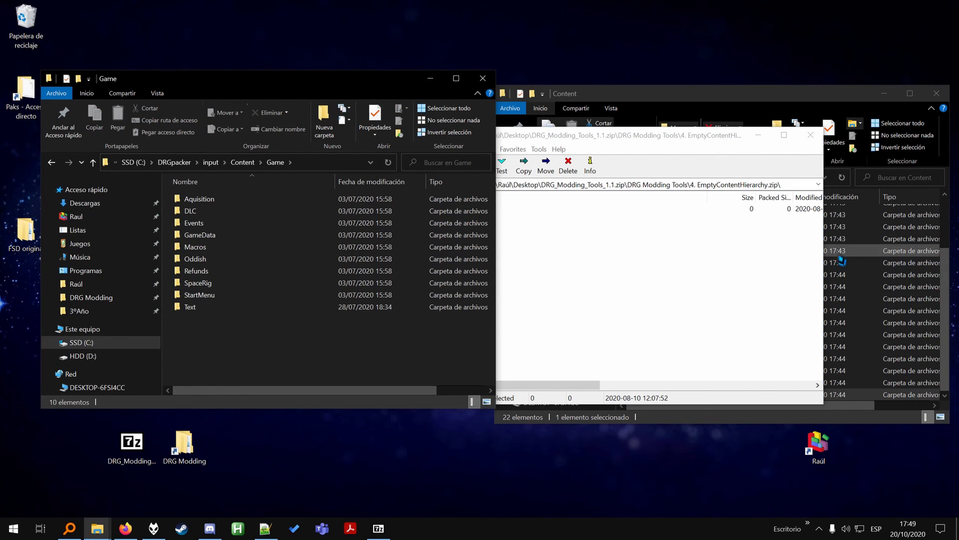
double_click(190, 210)
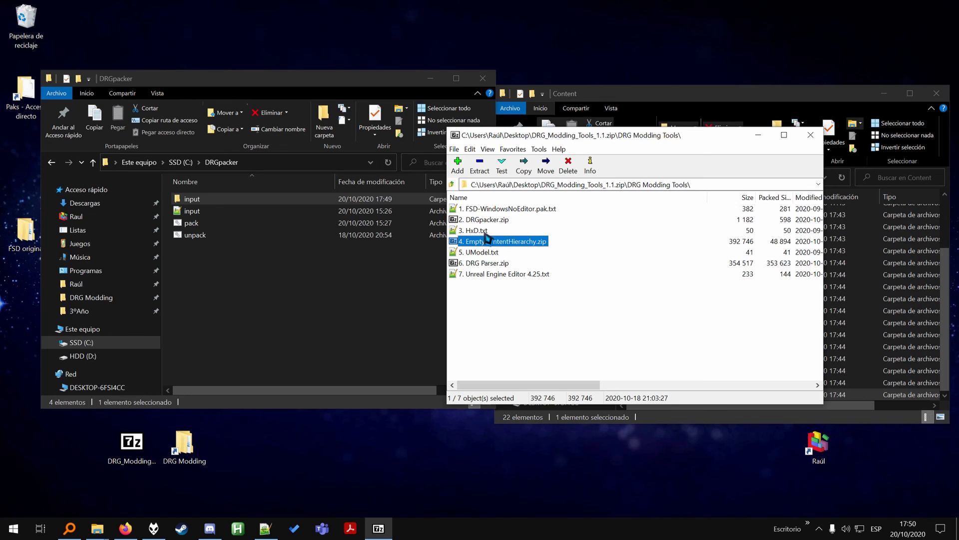
mouse_move(490, 268)
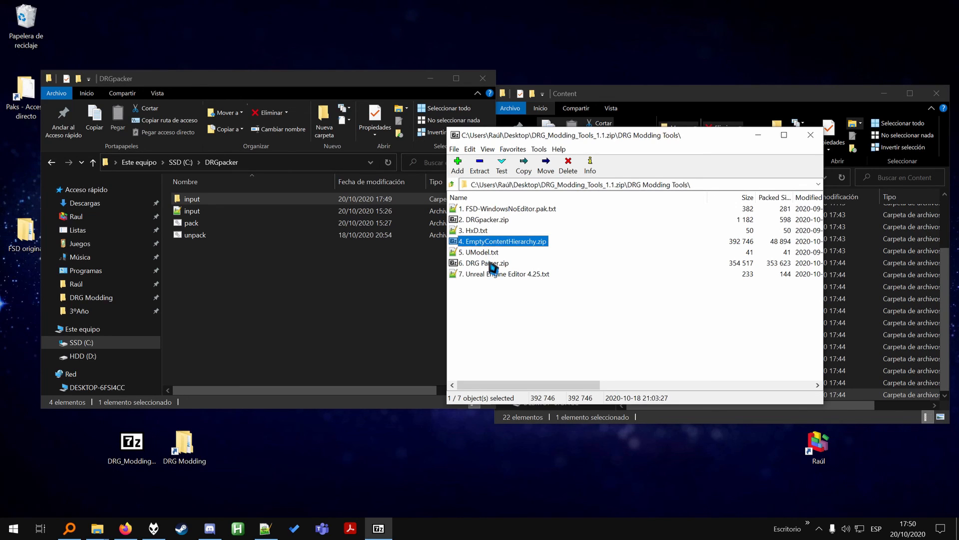
mouse_move(494, 268)
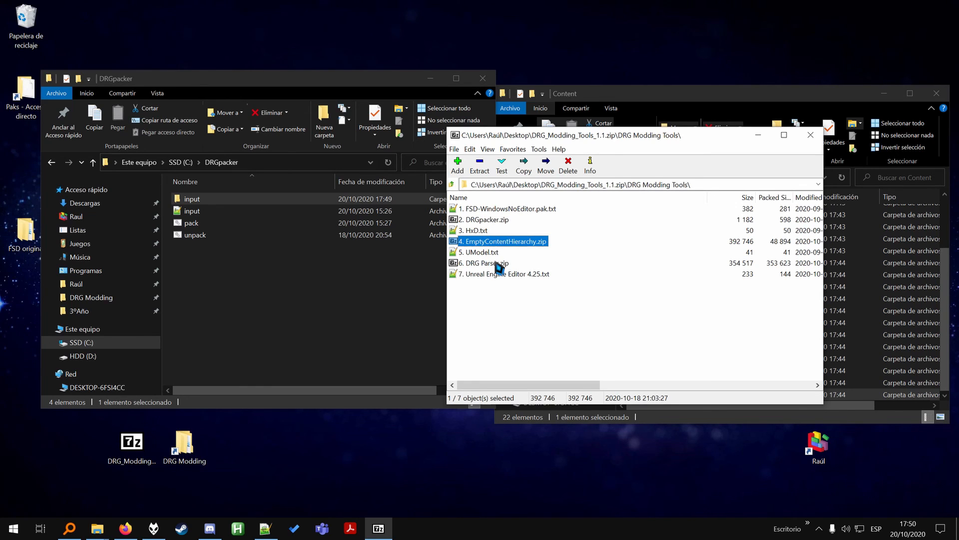
Close the 7-Zip modding tools archive and return to the C:\DRGpacker folder
click(484, 263)
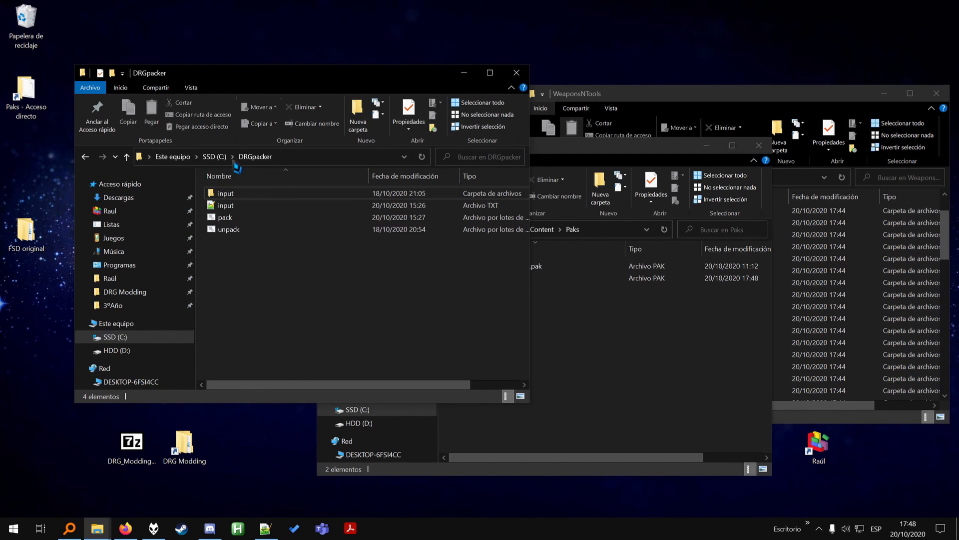
click(228, 229)
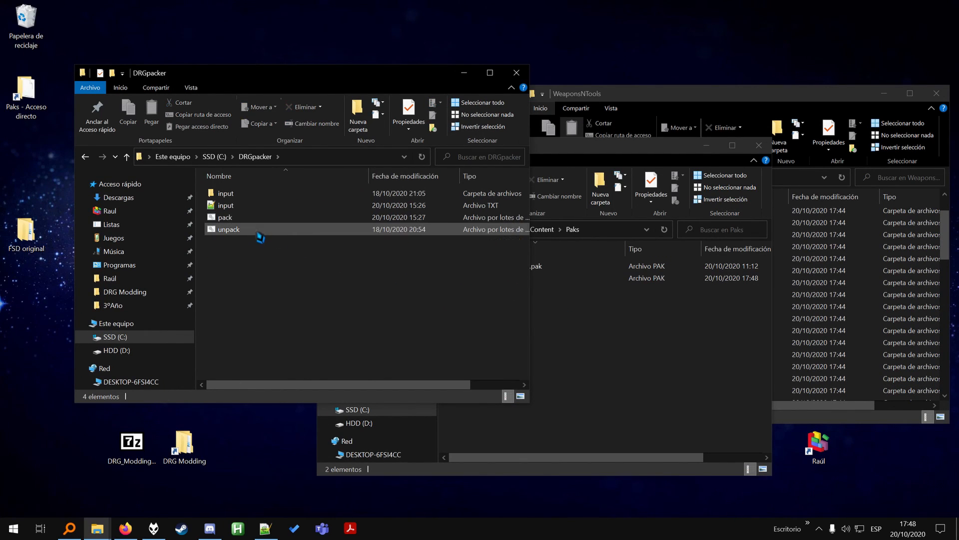